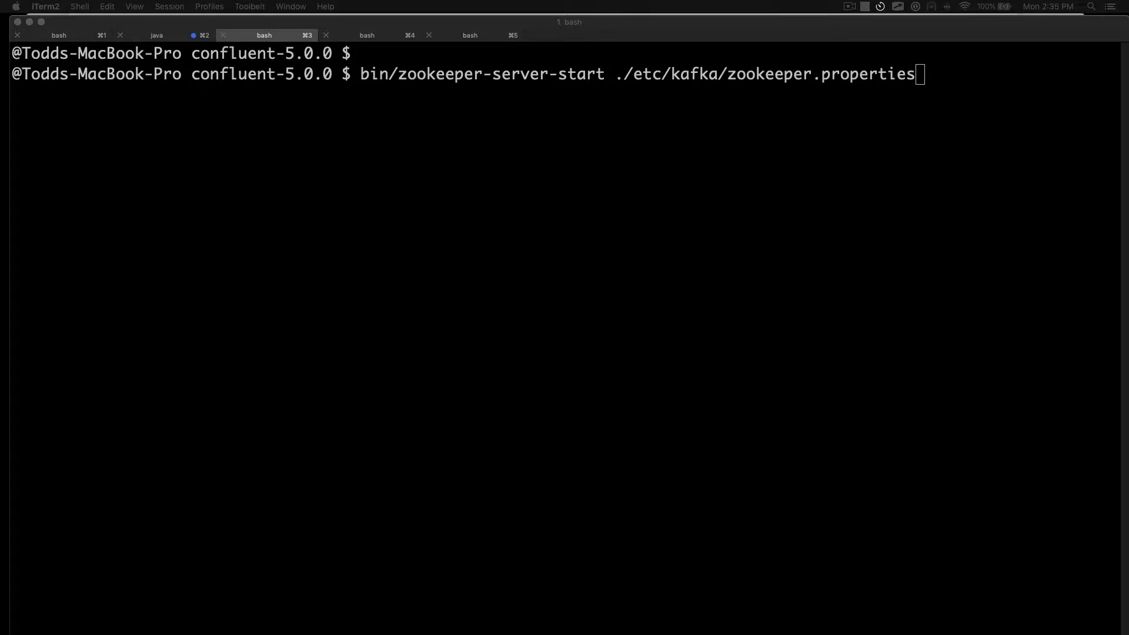
pyautogui.moveTo(602, 146)
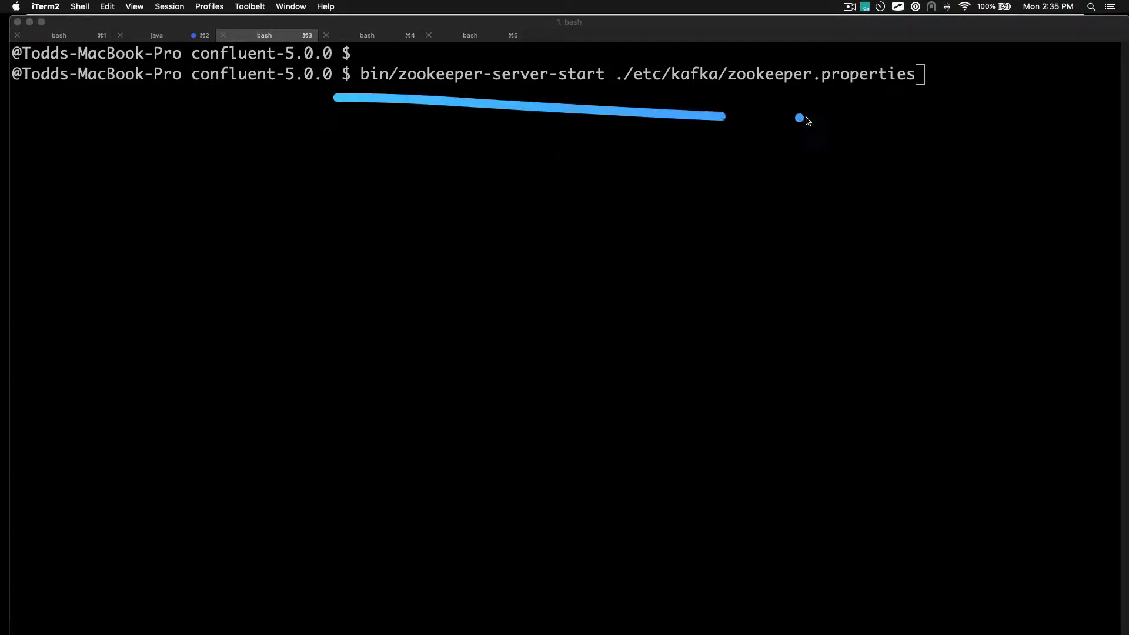
# Launch ZooKeeper with ./etc/kafka/zookeeper.properties from the bash tab
pyautogui.press('enter')
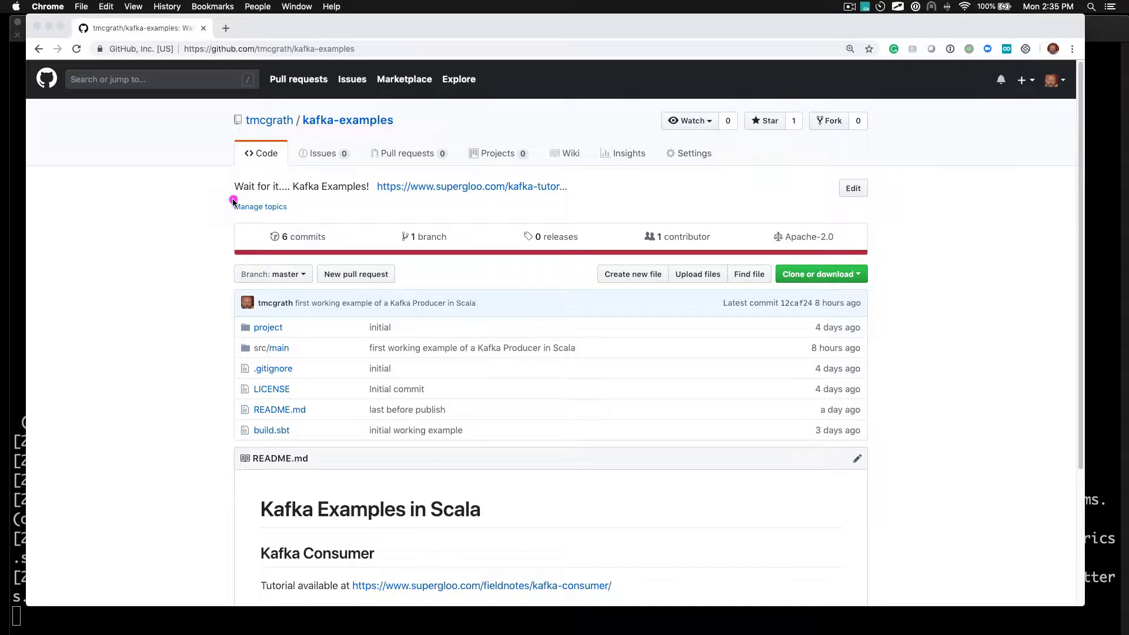
# Highlight the repository name on the tmcgrath/kafka-examples GitHub page
pyautogui.moveTo(232, 200); pyautogui.dragTo(369, 204)
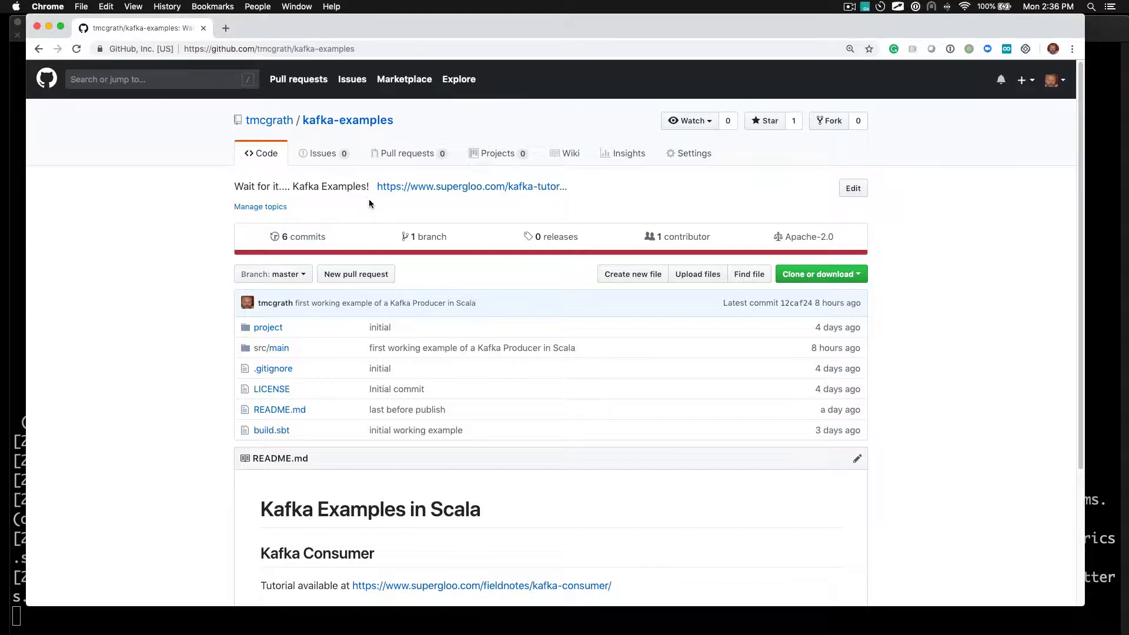
pyautogui.moveTo(373, 203)
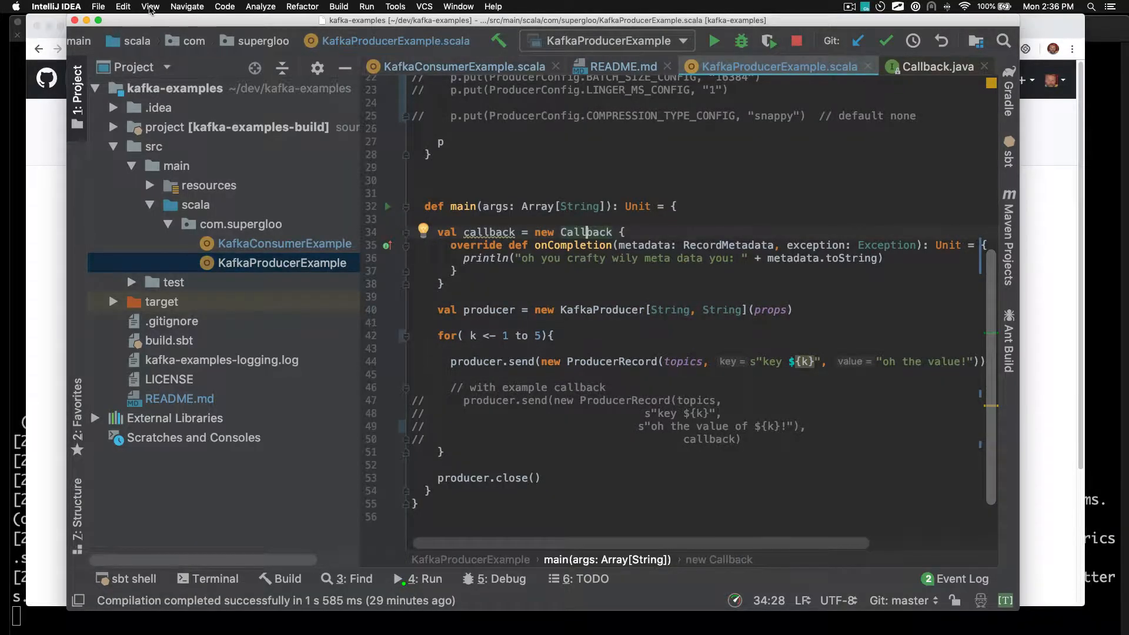
# Go full screen and navigate src > scala to KafkaProducerExample in the Project tree
pyautogui.click(149, 7)
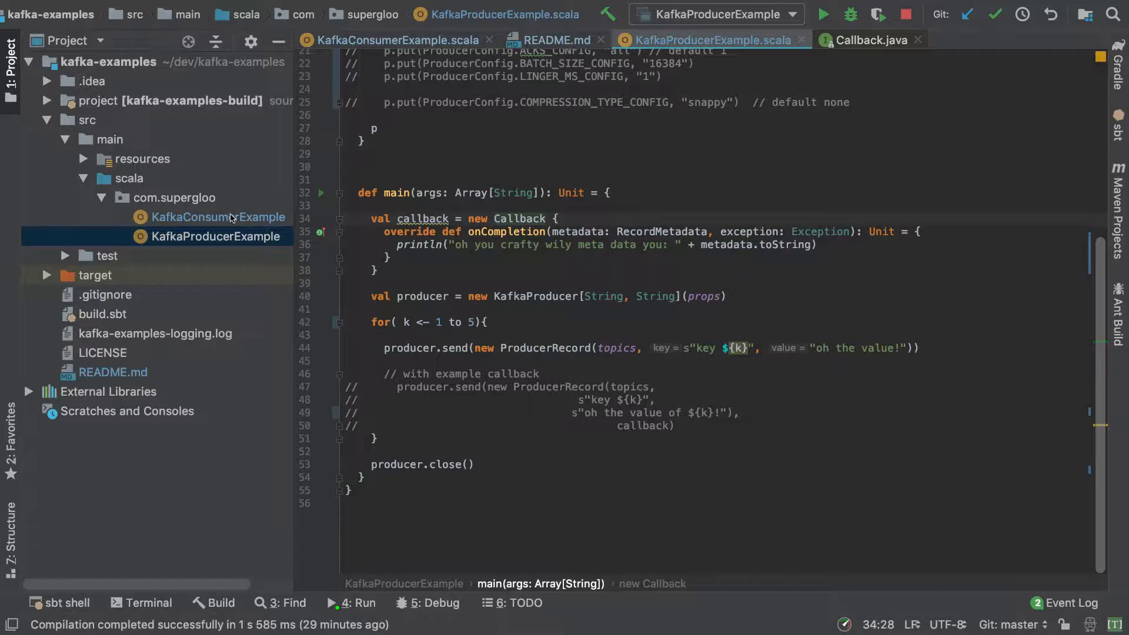
pyautogui.moveTo(233, 219)
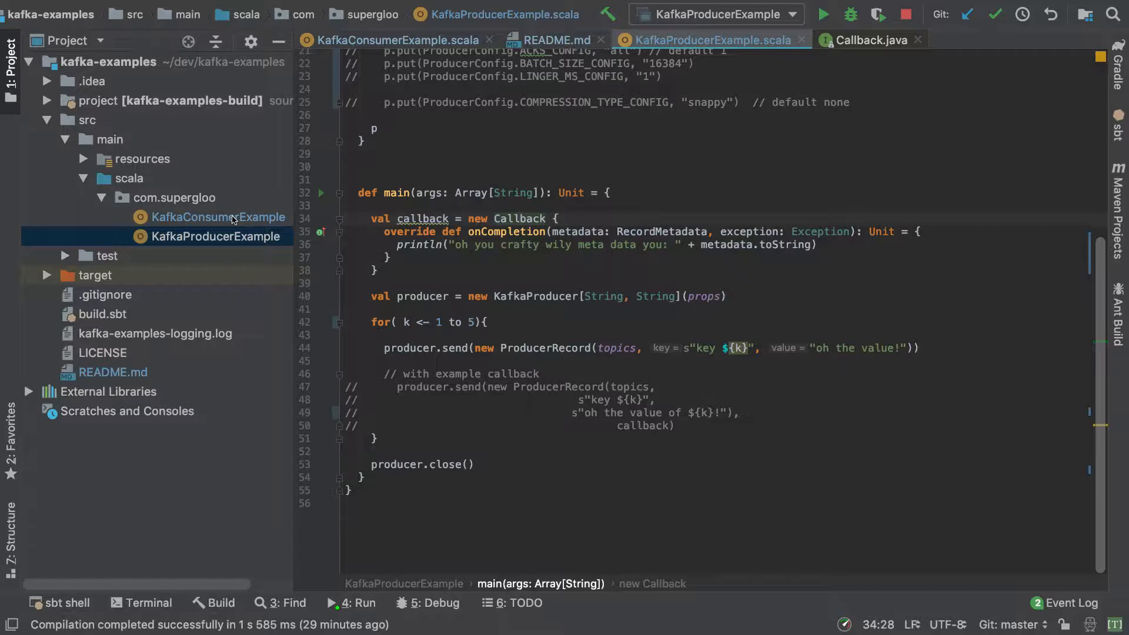
pyautogui.click(85, 120)
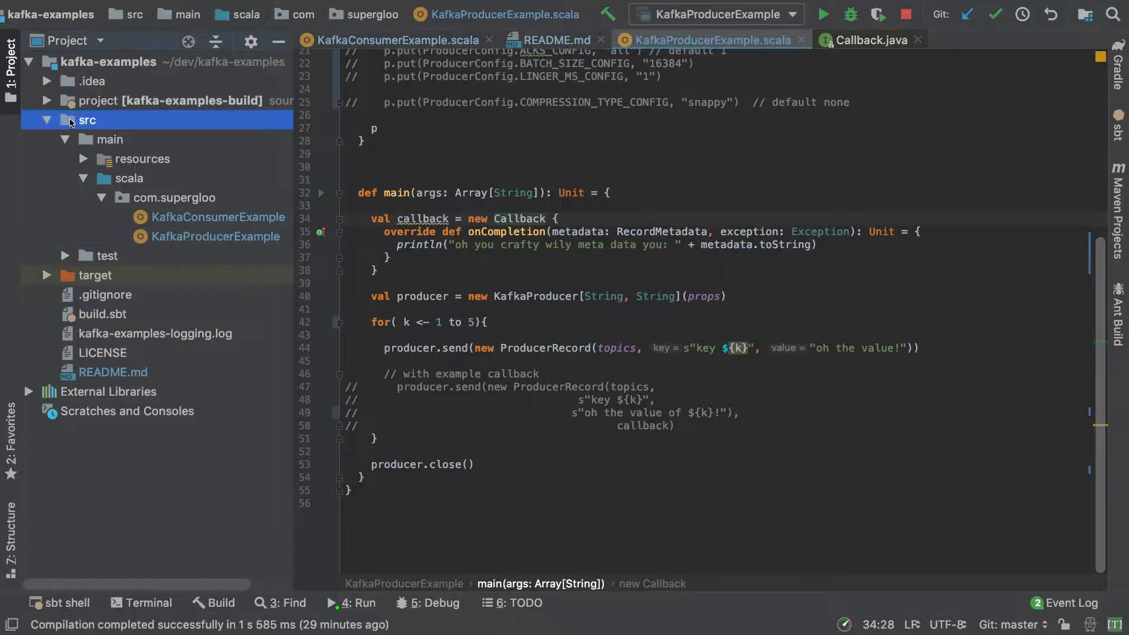
pyautogui.click(129, 177)
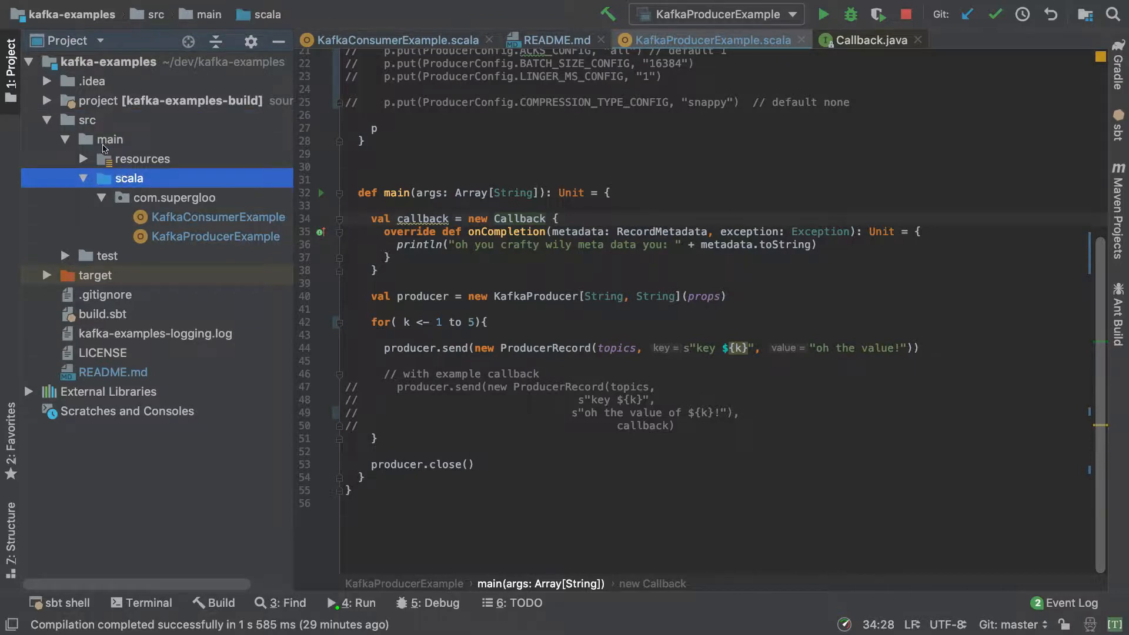
pyautogui.click(173, 198)
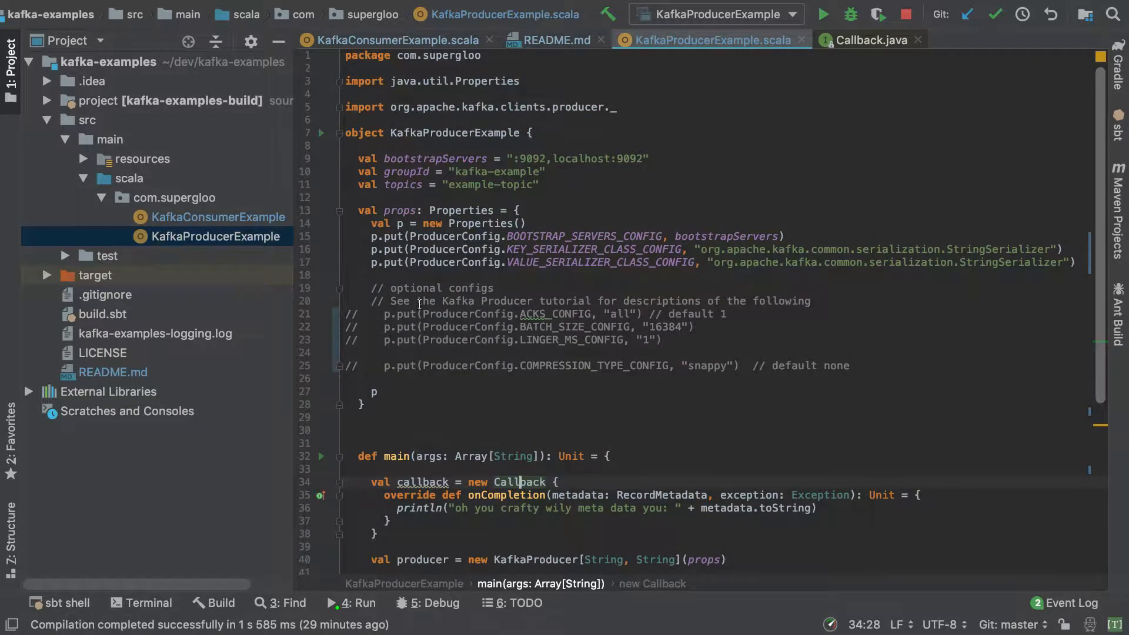
# Scroll through the producer code from connection properties to the send loop
pyautogui.scroll(-3)
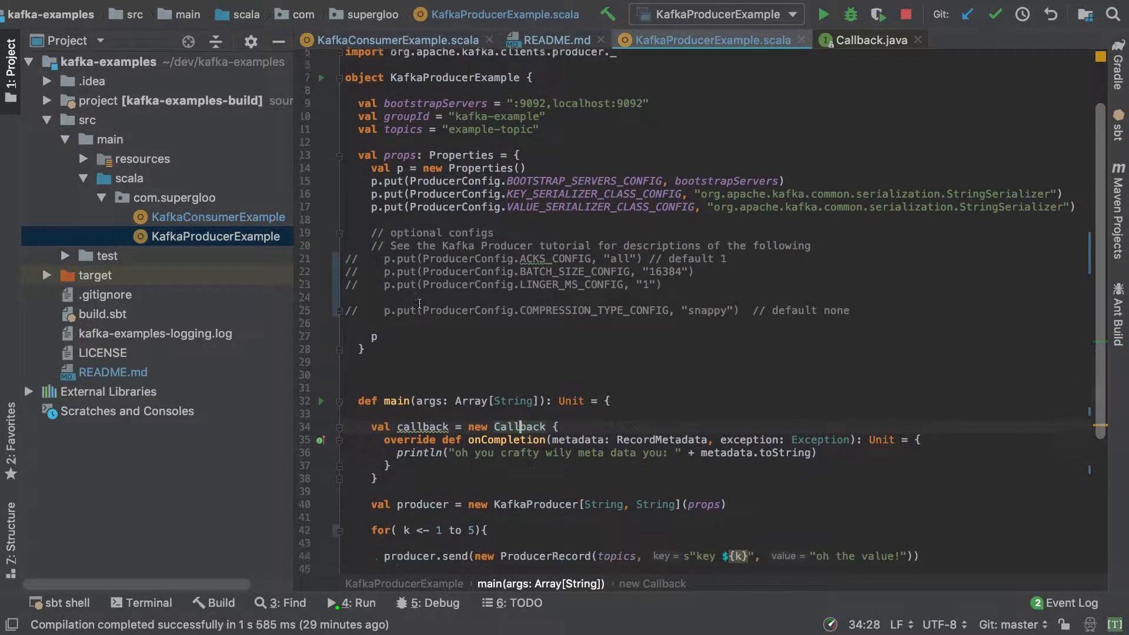
pyautogui.scroll(-3)
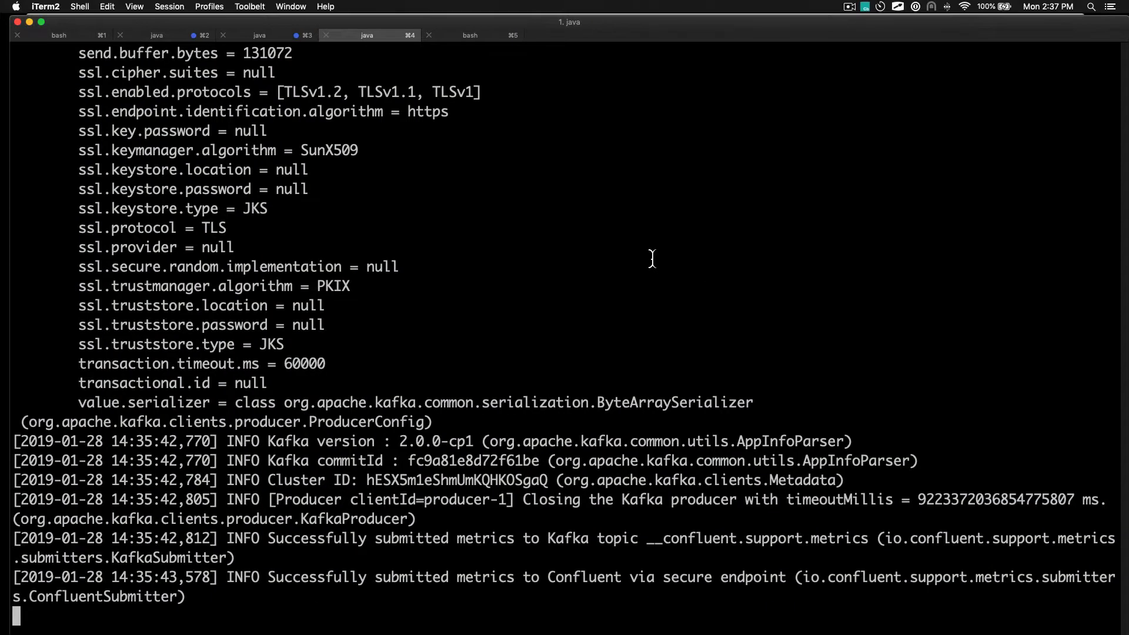
# Highlight the kafka-console-consumer command in the fifth terminal tab, then return to IntelliJ
pyautogui.click(469, 34)
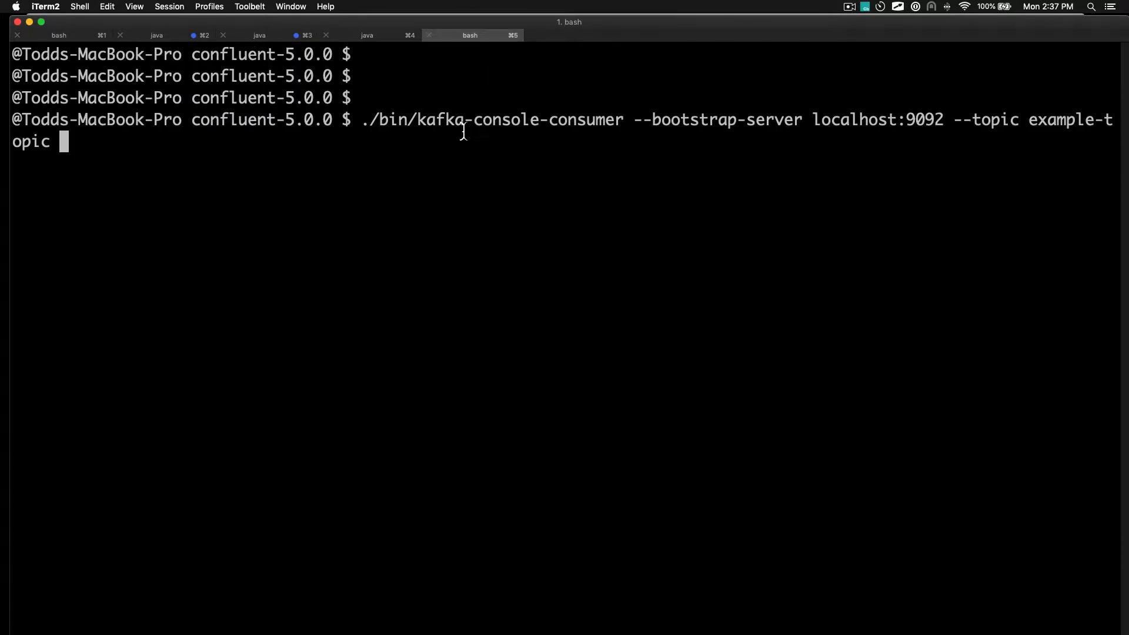
pyautogui.doubleClick(520, 120)
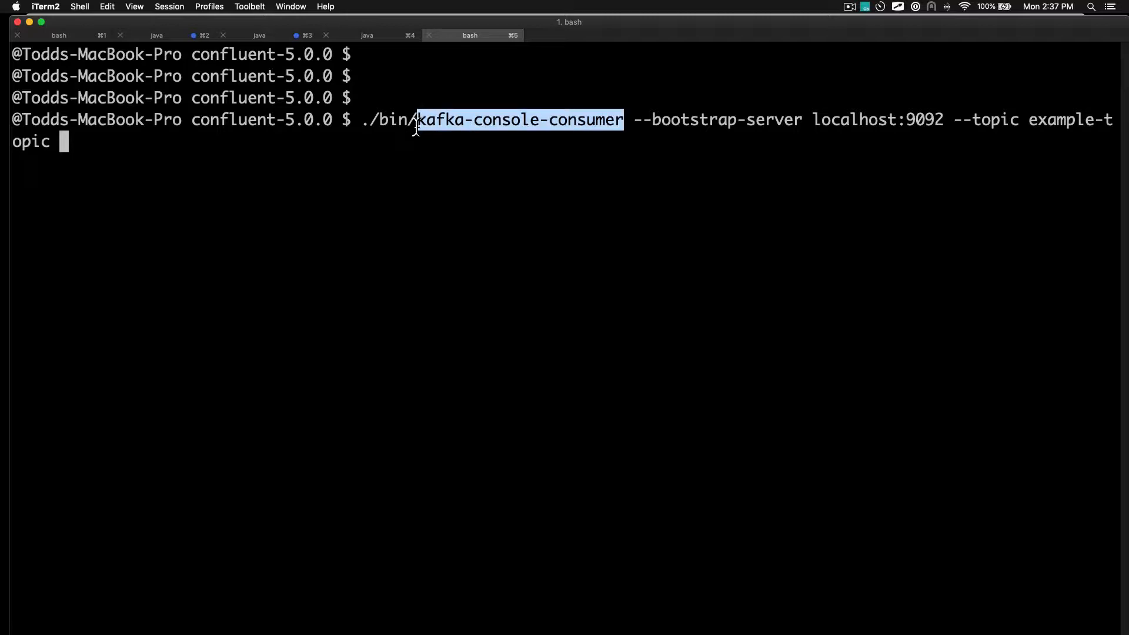
pyautogui.moveTo(1022, 126)
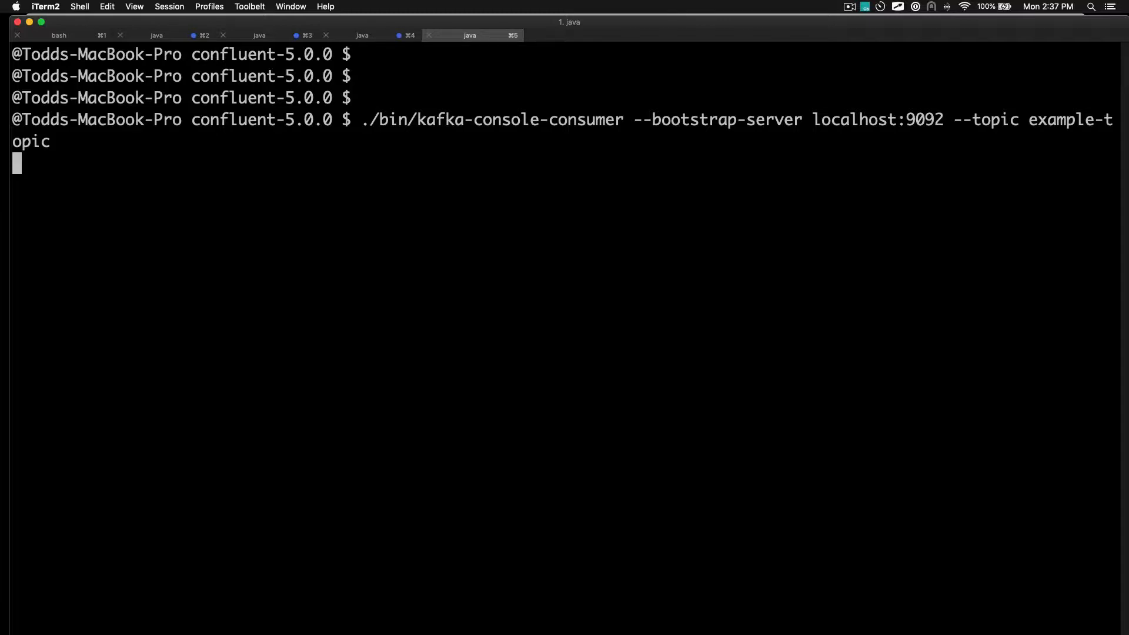
pyautogui.press('cmd+tab')
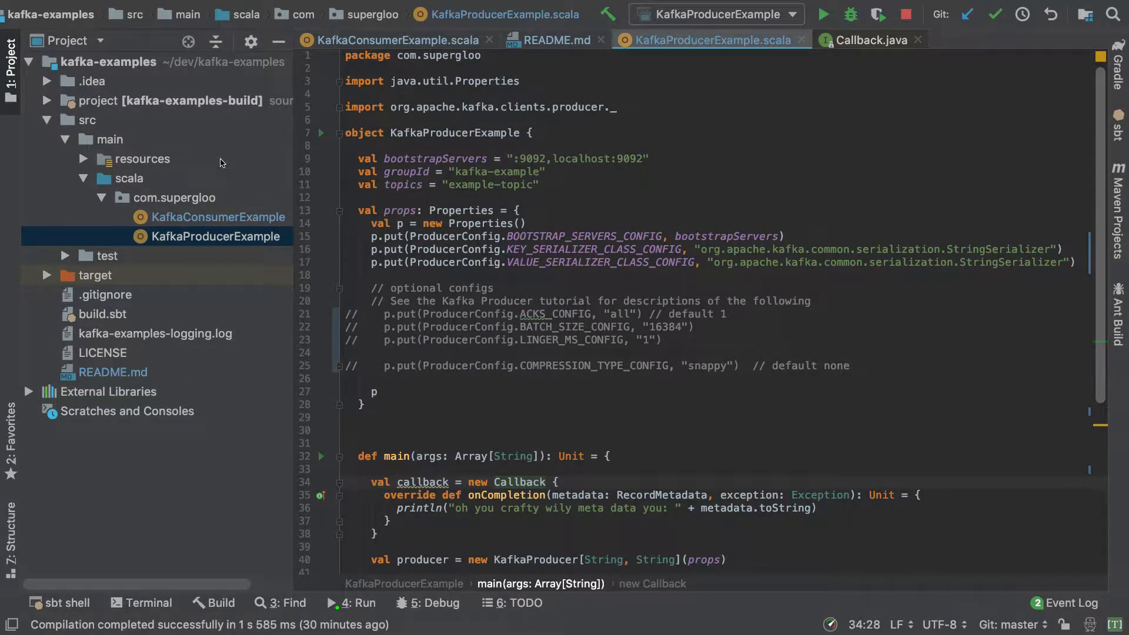
# Run KafkaProducerExample from the Project tree and switch to iTerm2 to watch the consumer
pyautogui.rightClick(211, 237)
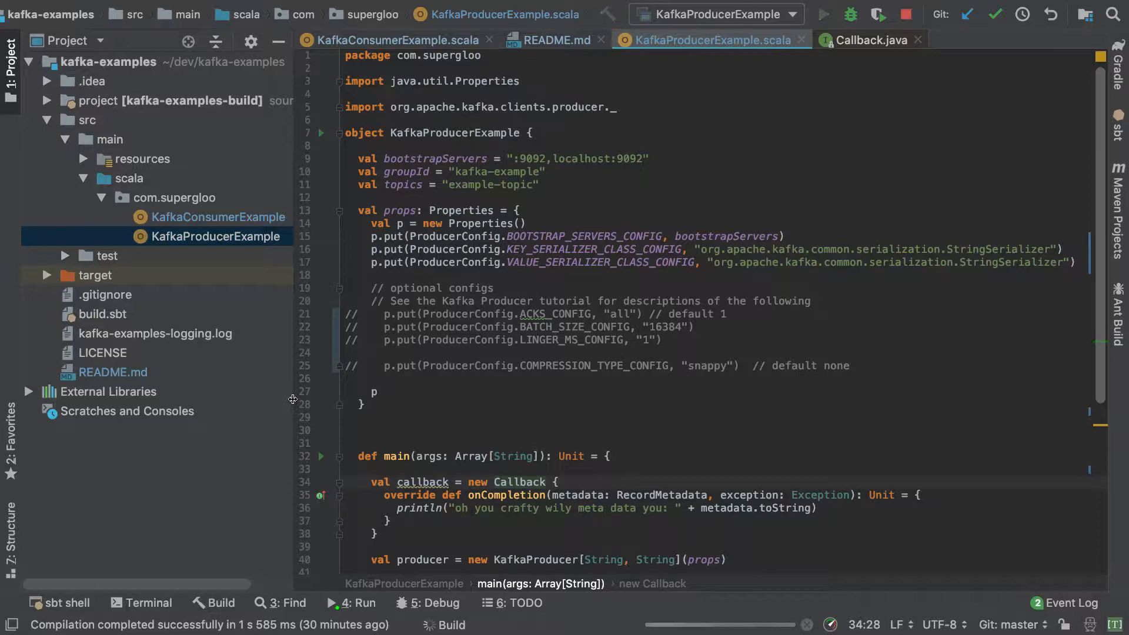
pyautogui.click(822, 14)
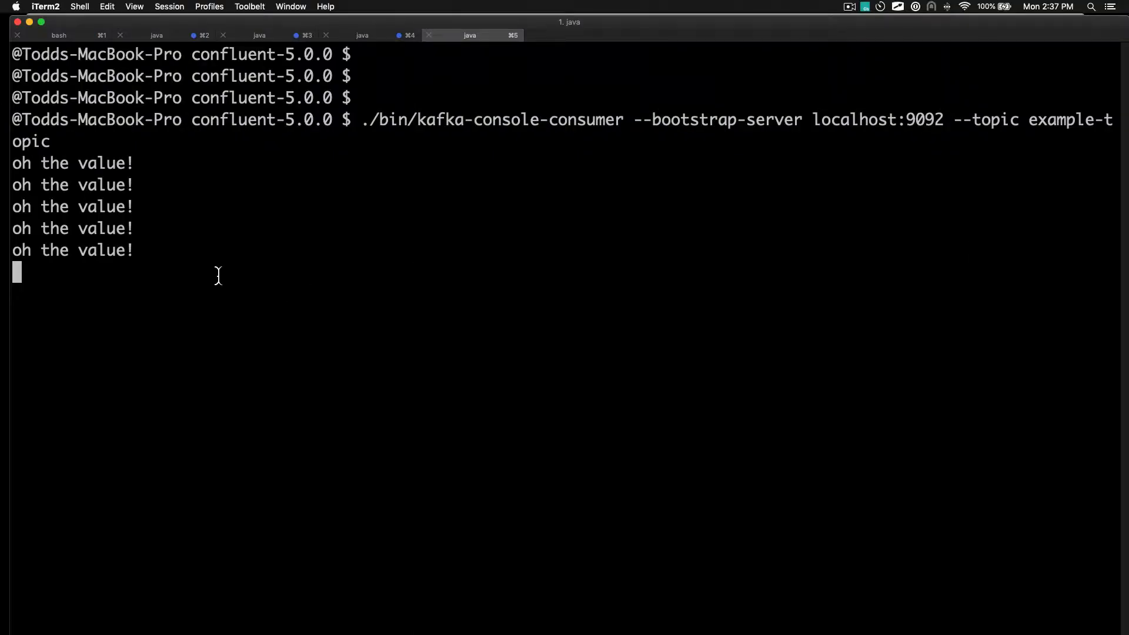
# Highlight the five received "oh the value!" message lines in the console consumer
pyautogui.moveTo(14, 162); pyautogui.dragTo(133, 249)
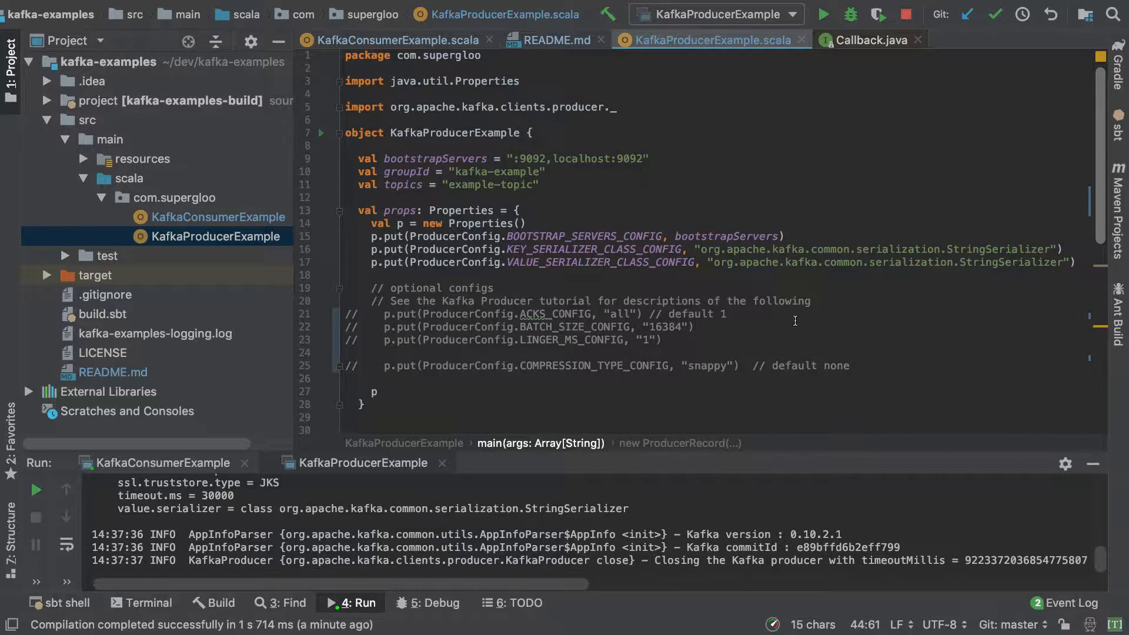
pyautogui.moveTo(668, 341)
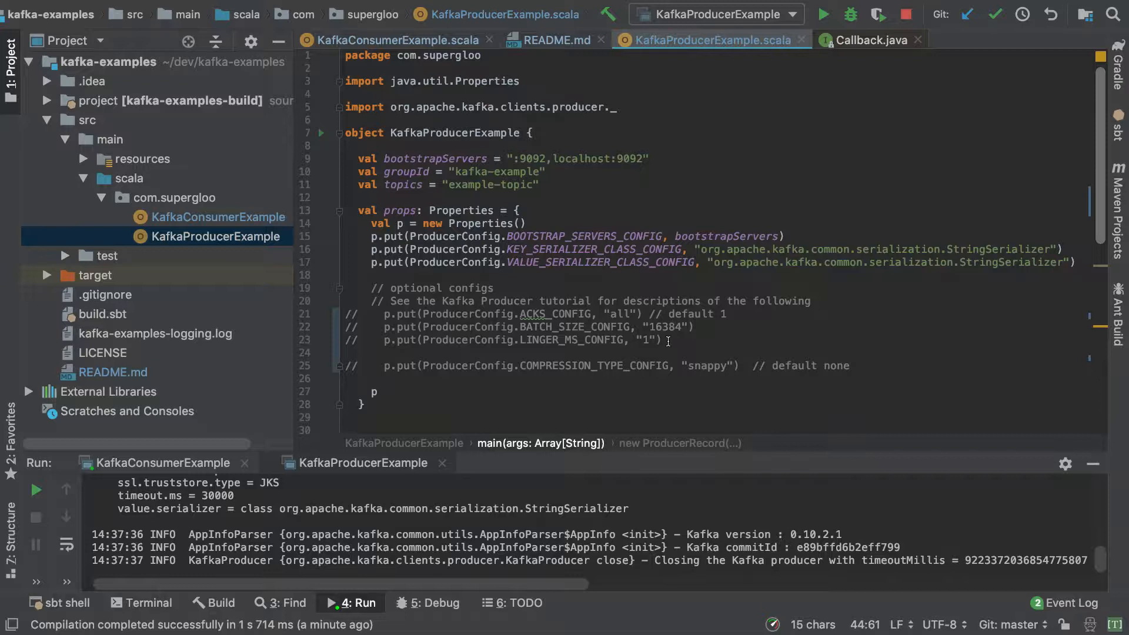
# Uncomment the acks, batch size and linger config lines and jump to ACKS_CONFIG's definition
pyautogui.moveTo(369, 313); pyautogui.dragTo(663, 339)
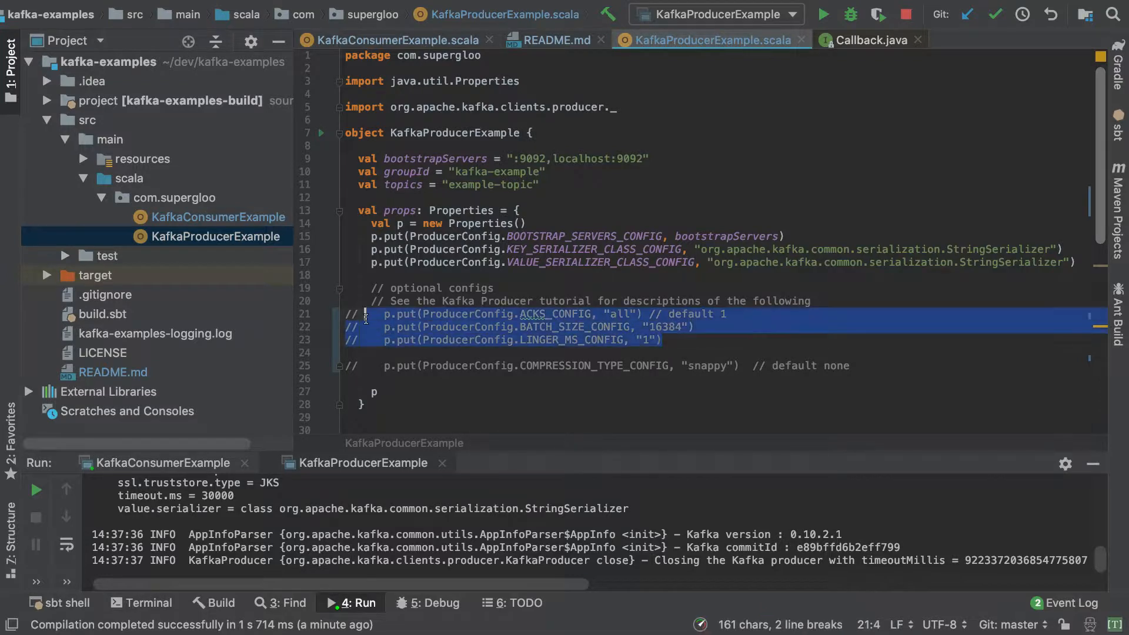
pyautogui.press('ctrl+slash')
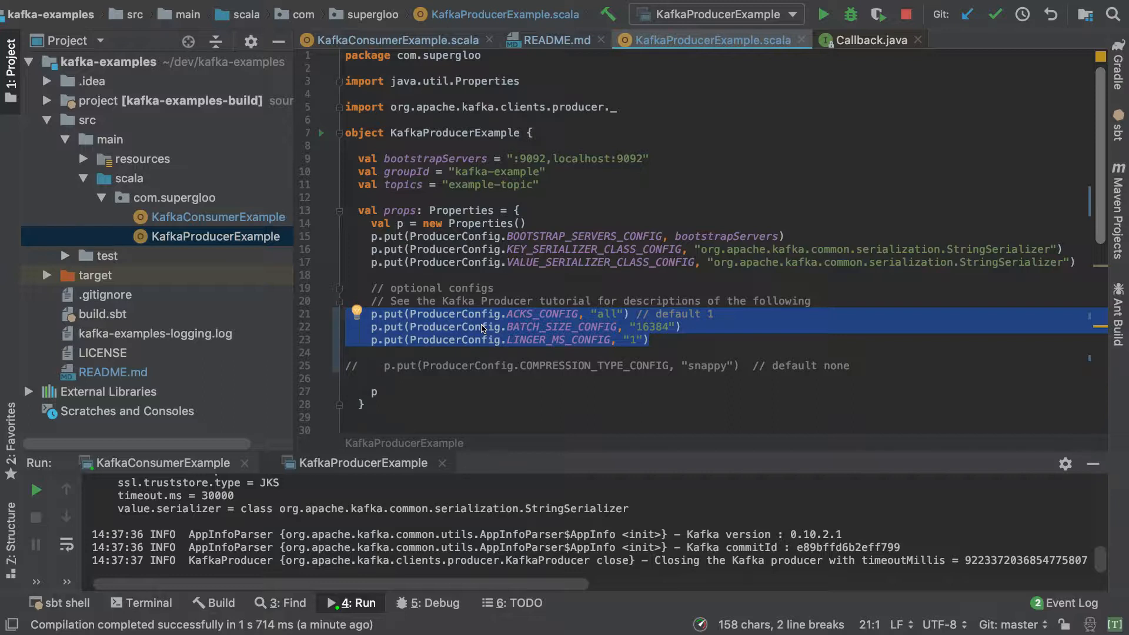
pyautogui.moveTo(496, 315)
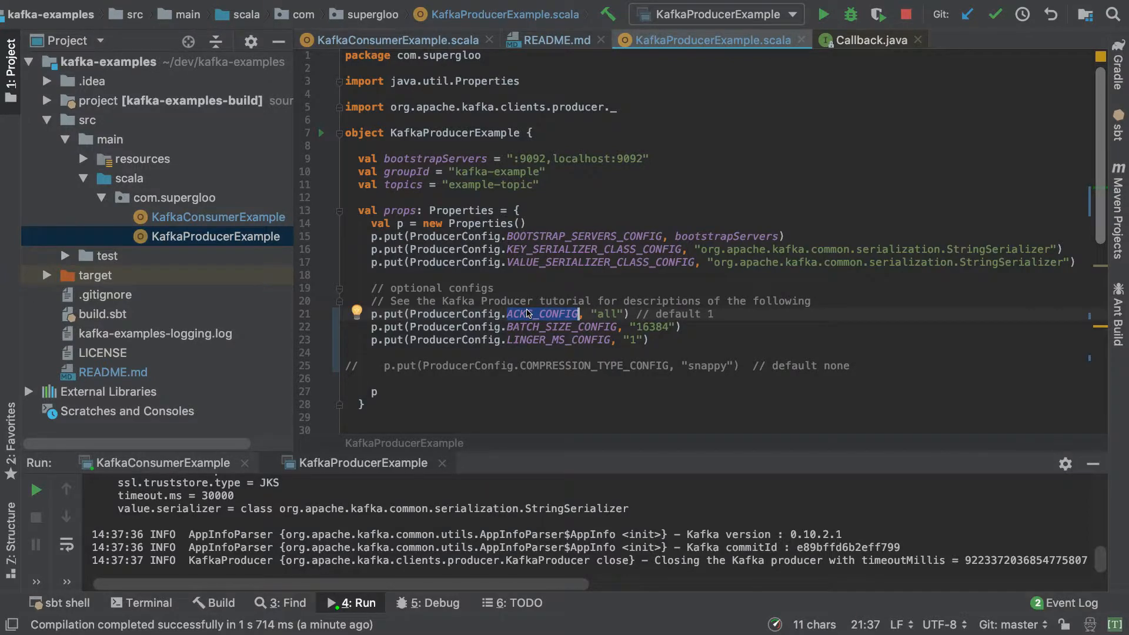
pyautogui.click(543, 314)
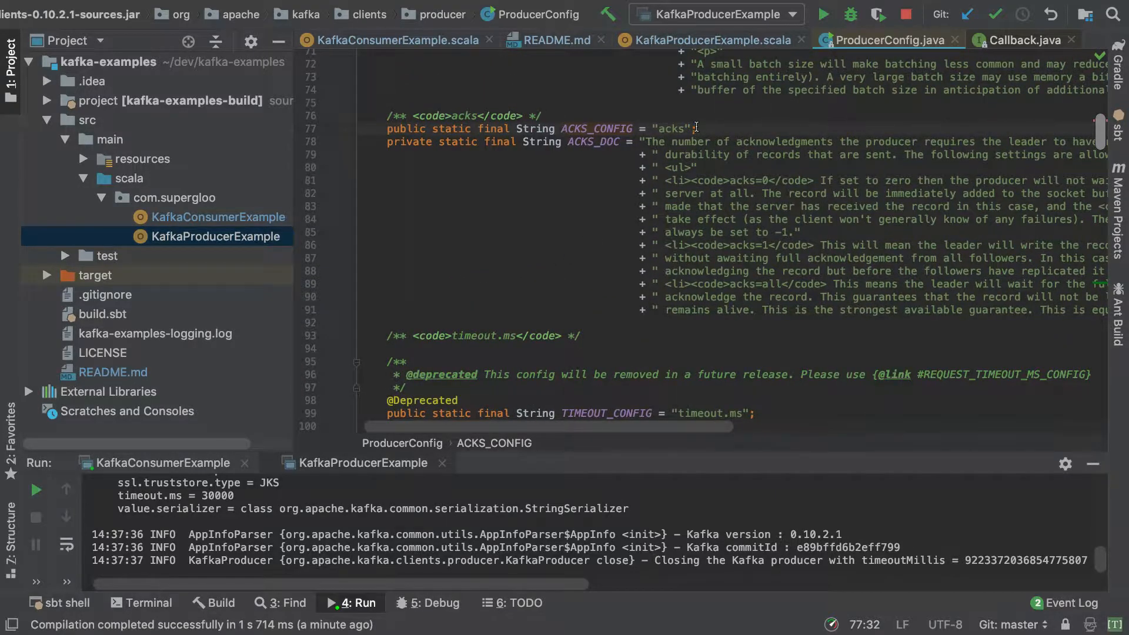
# Read the acks and batch.size definitions in ProducerConfig, then return to KafkaProducerExample.scala
pyautogui.doubleClick(673, 128)
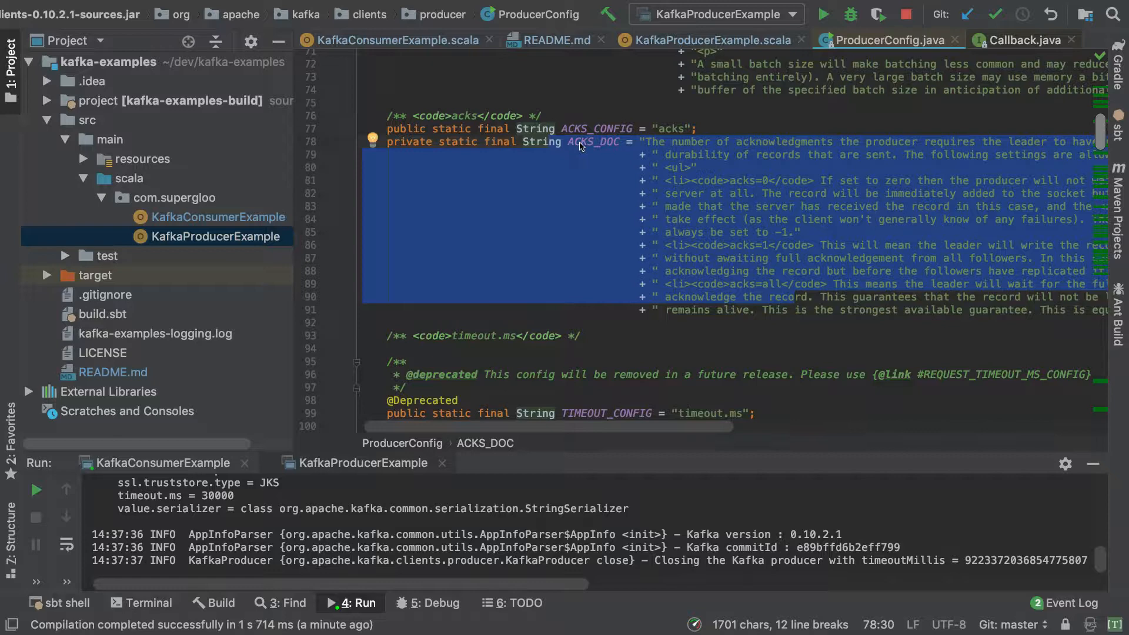
pyautogui.click(708, 40)
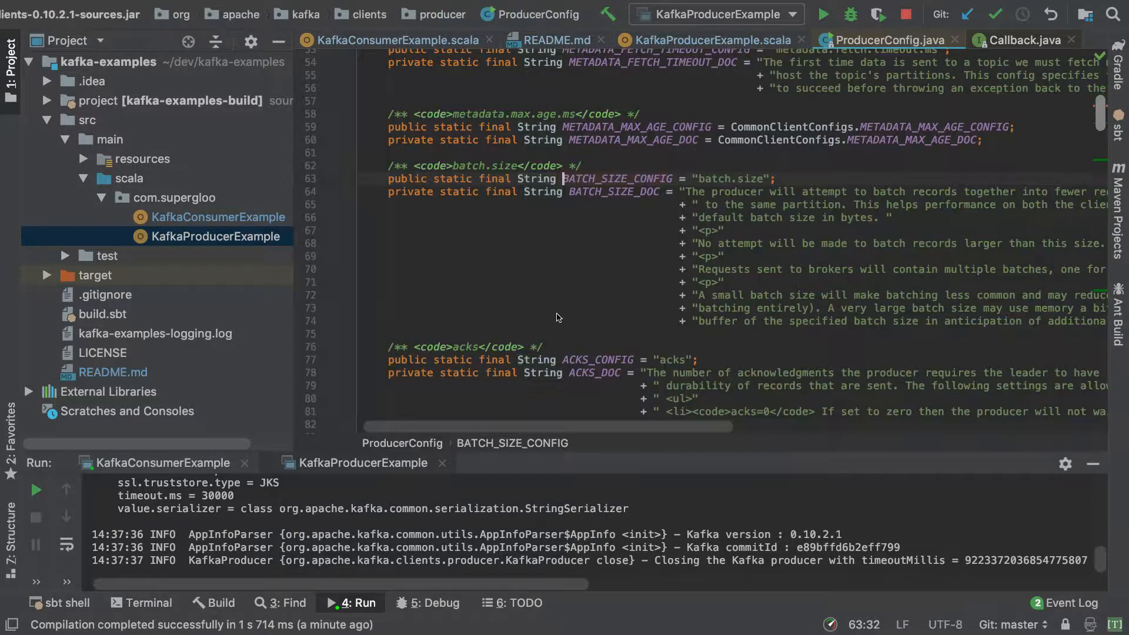
pyautogui.doubleClick(730, 178)
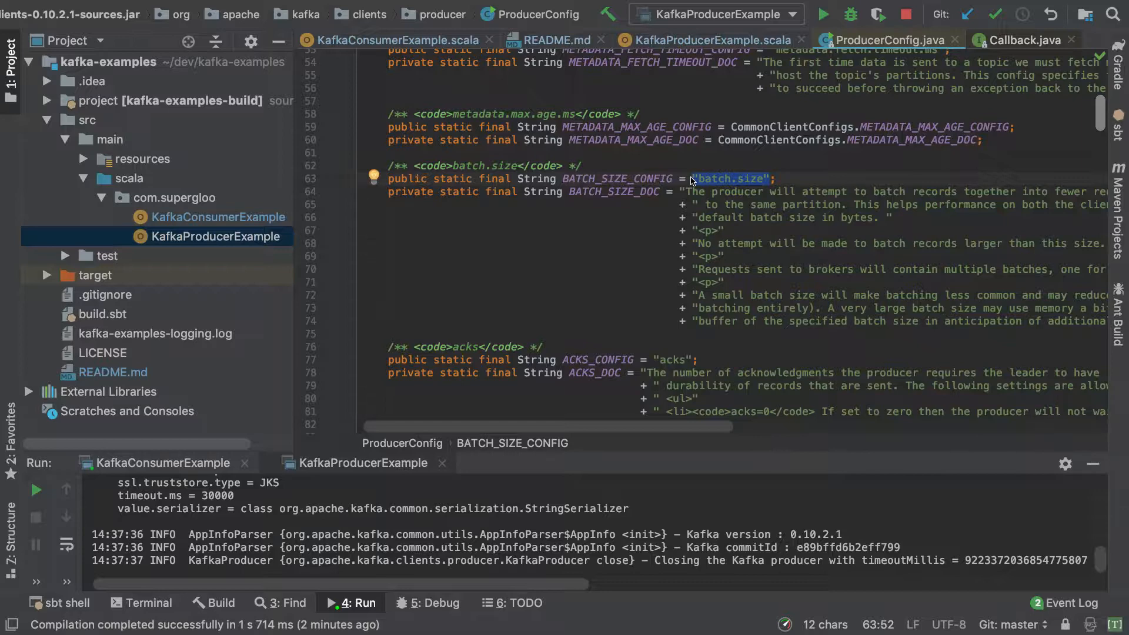
pyautogui.click(705, 40)
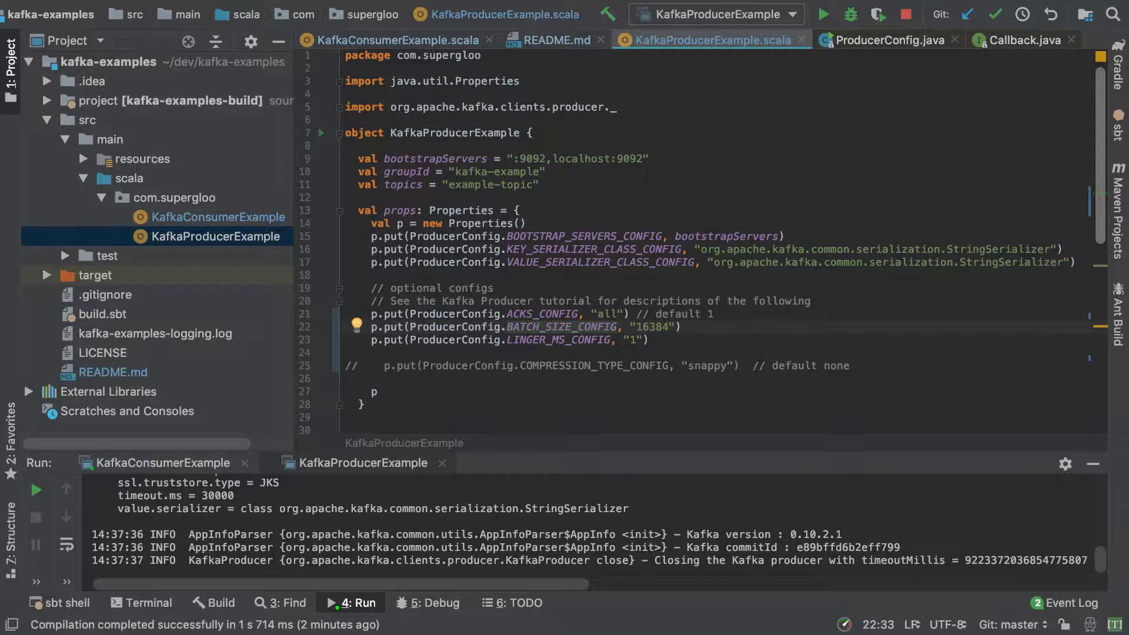
pyautogui.scroll(-3)
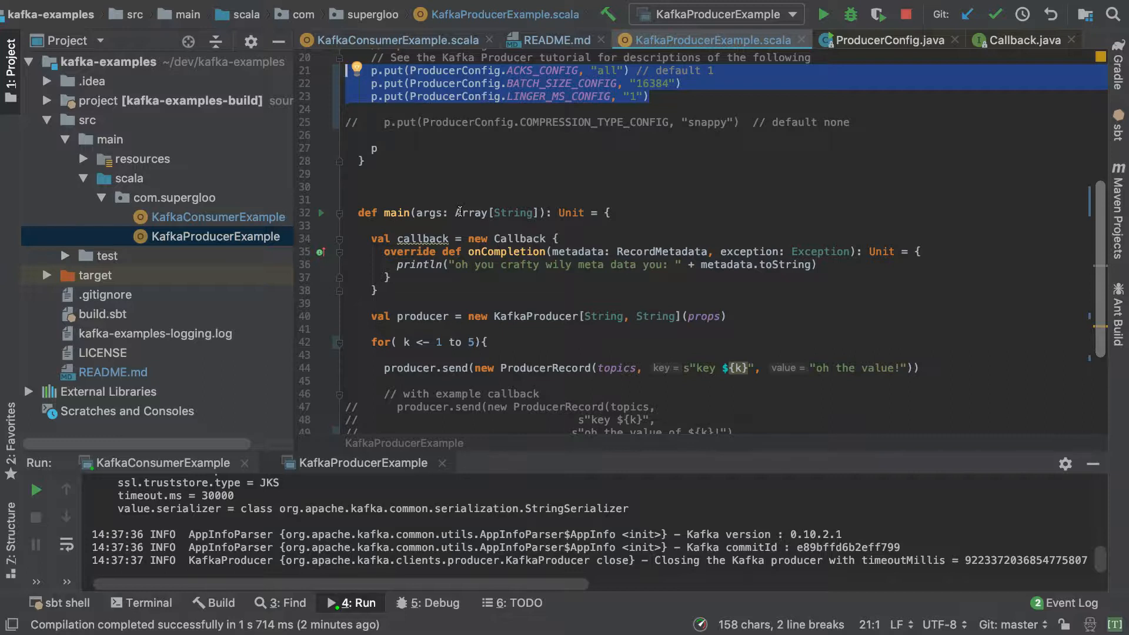
# Select the plain send call and the commented callback send lines, then jump to Callback
pyautogui.scroll(-3)
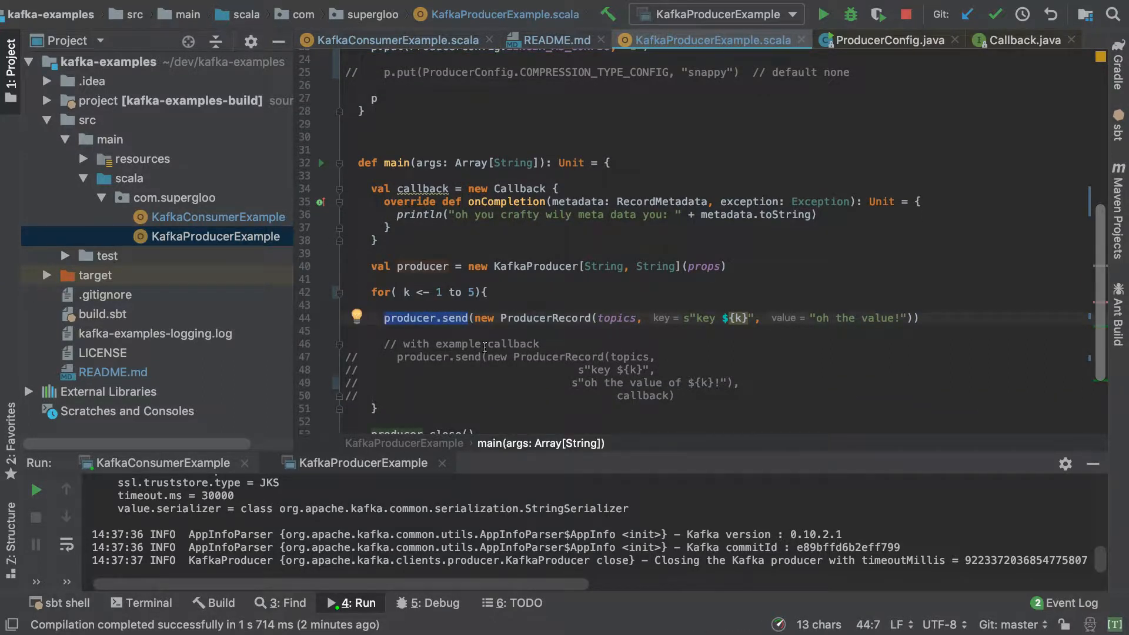
pyautogui.doubleClick(469, 357)
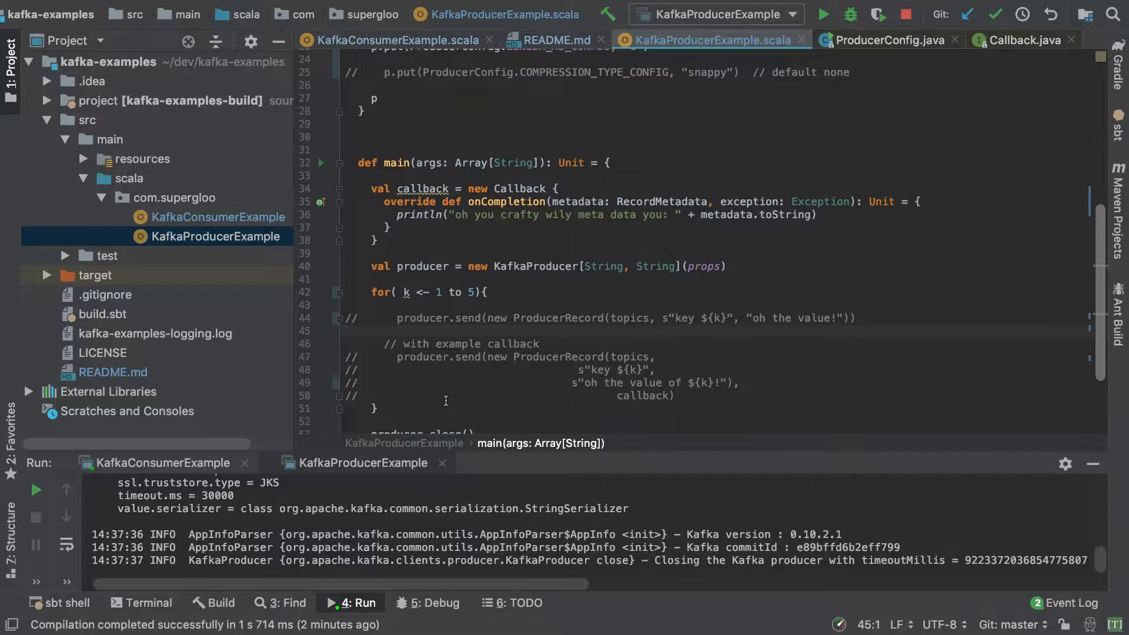
pyautogui.moveTo(402, 358); pyautogui.dragTo(672, 396)
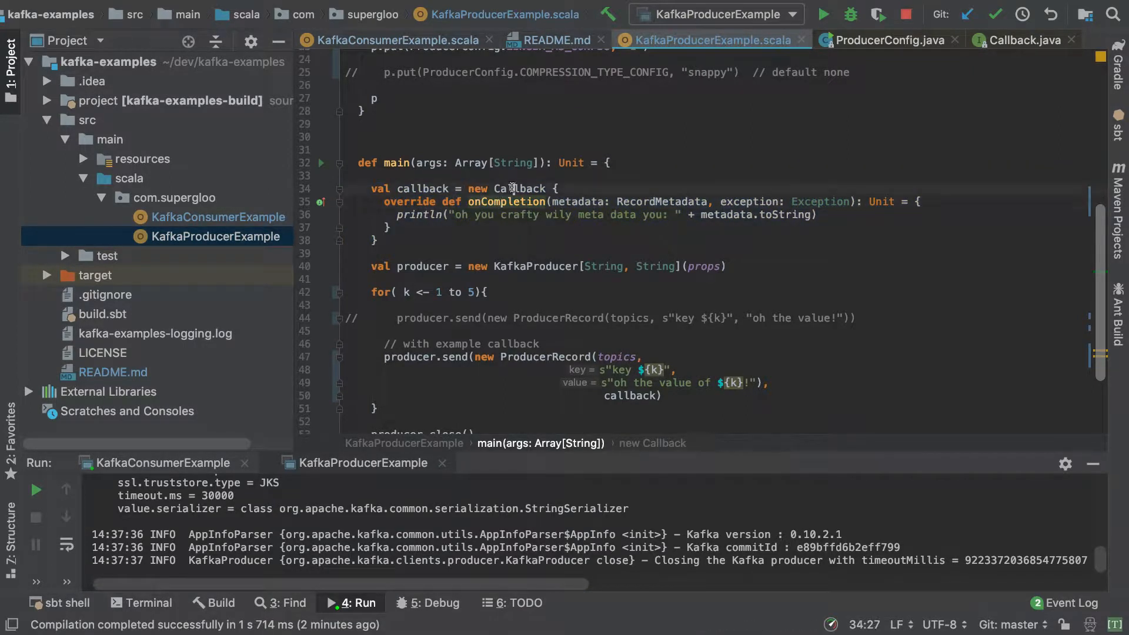
pyautogui.click(1025, 40)
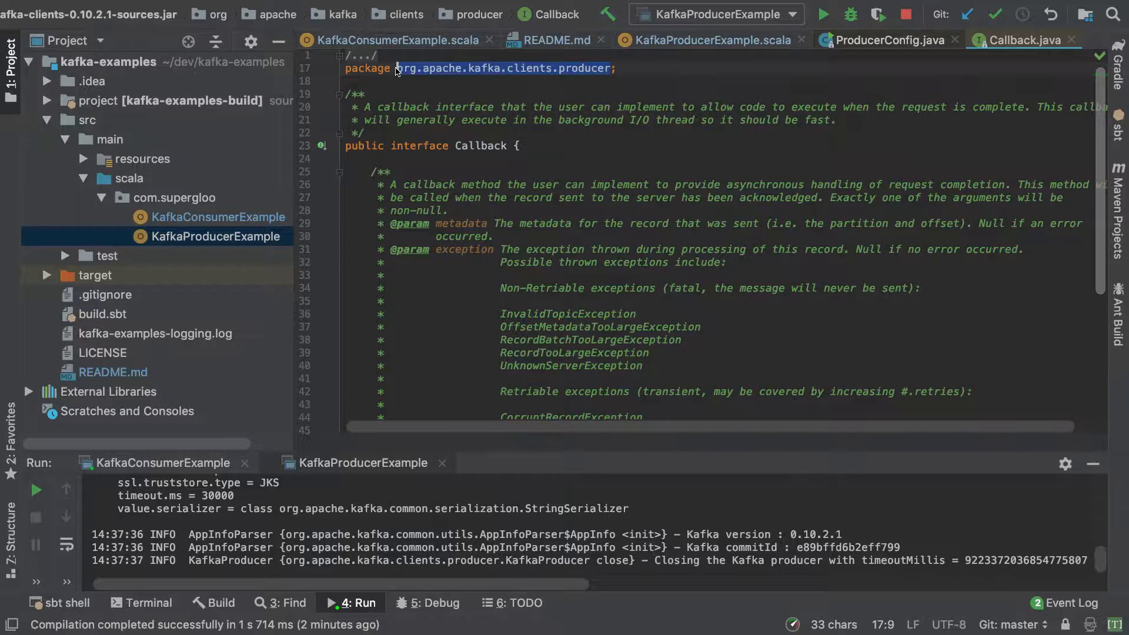
# Review onCompletion in Callback.java, return to the producer code, then switch to KafkaConsumerExample.scala
pyautogui.scroll(-3)
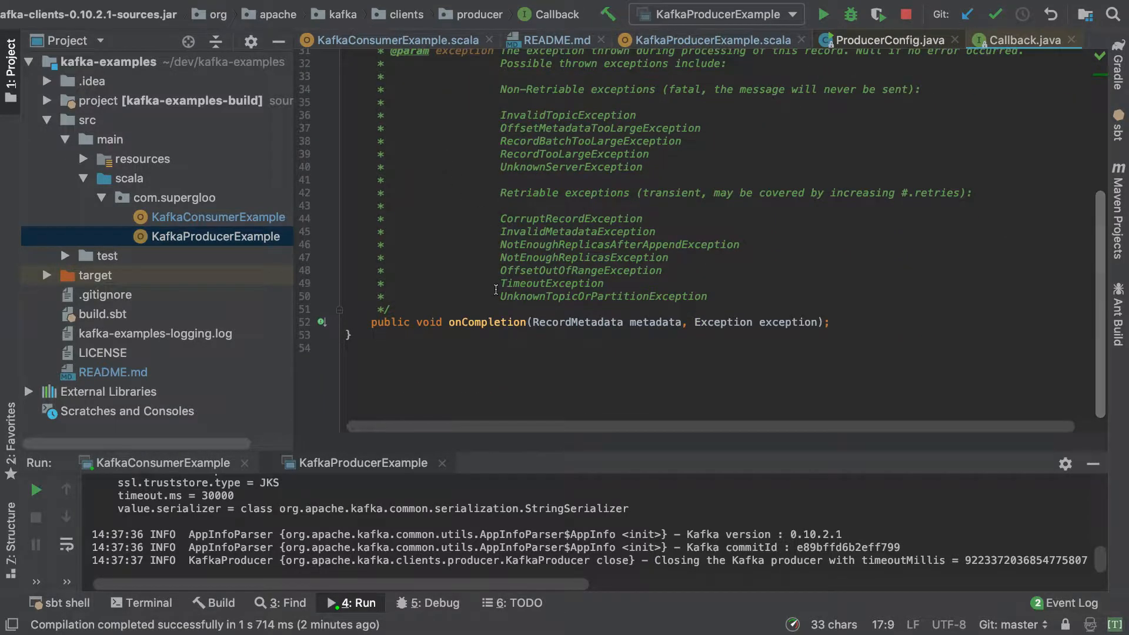
pyautogui.doubleClick(482, 323)
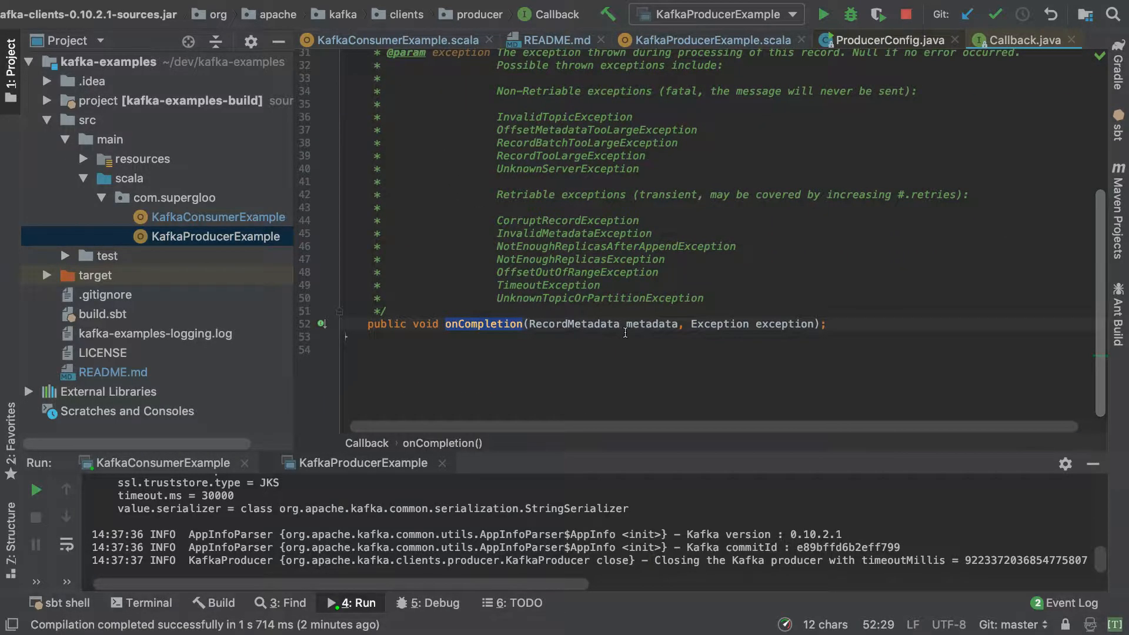
pyautogui.moveTo(807, 323)
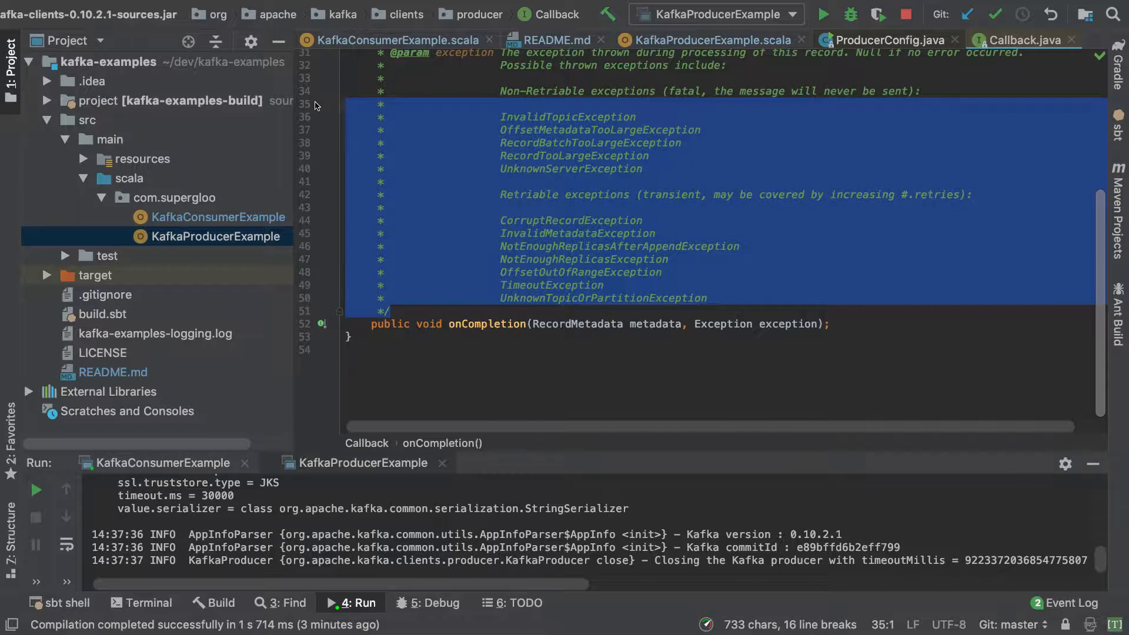
pyautogui.moveTo(502, 202)
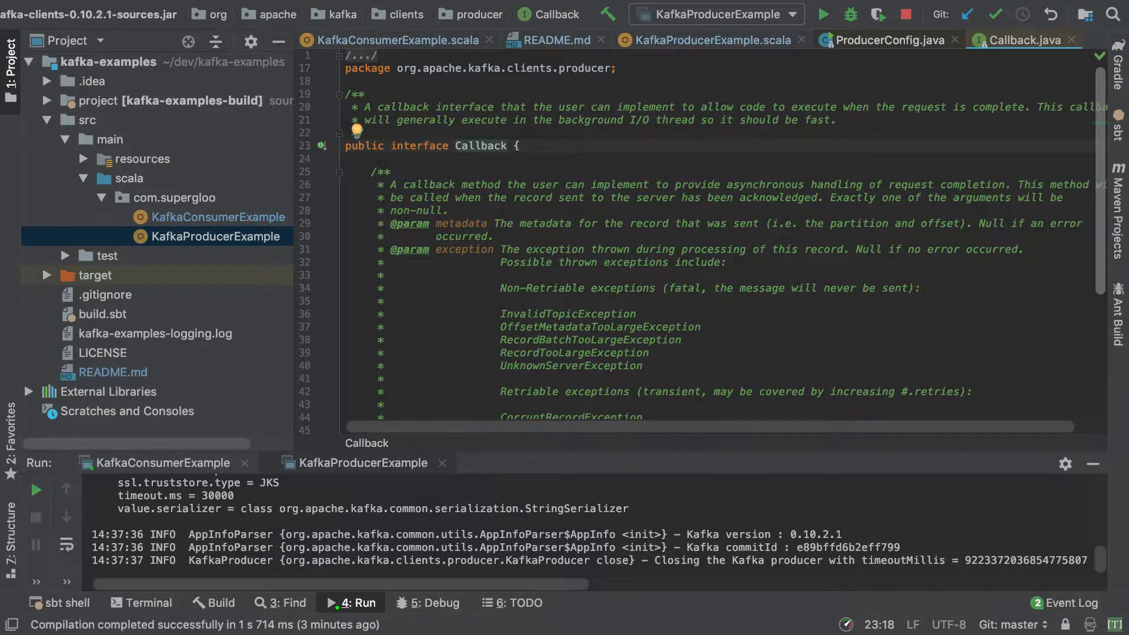
pyautogui.click(711, 40)
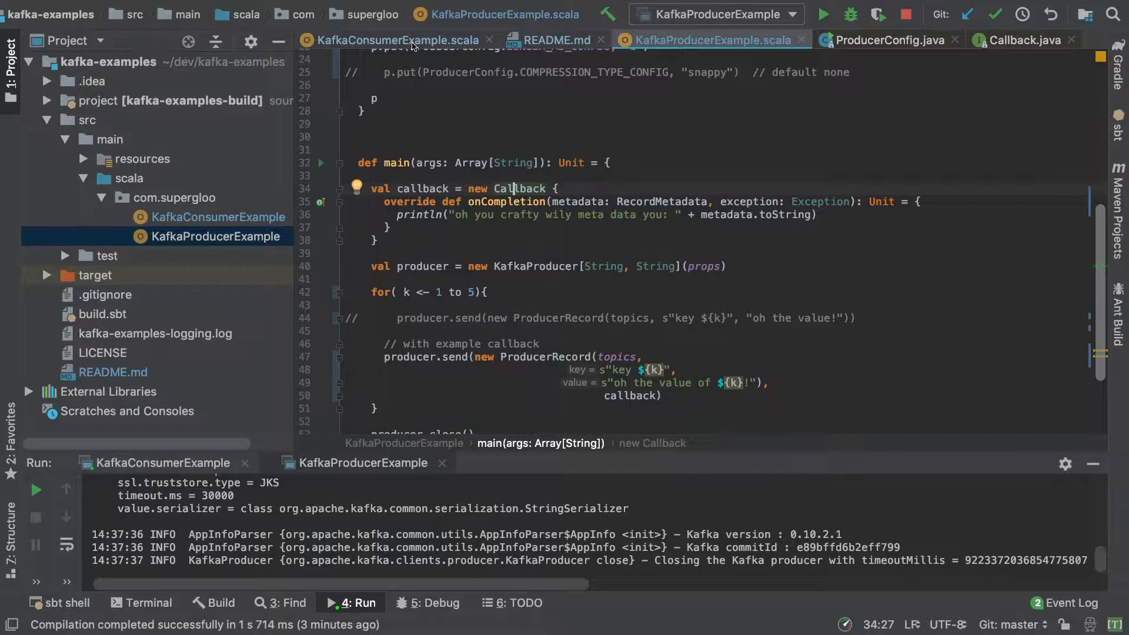
pyautogui.click(394, 40)
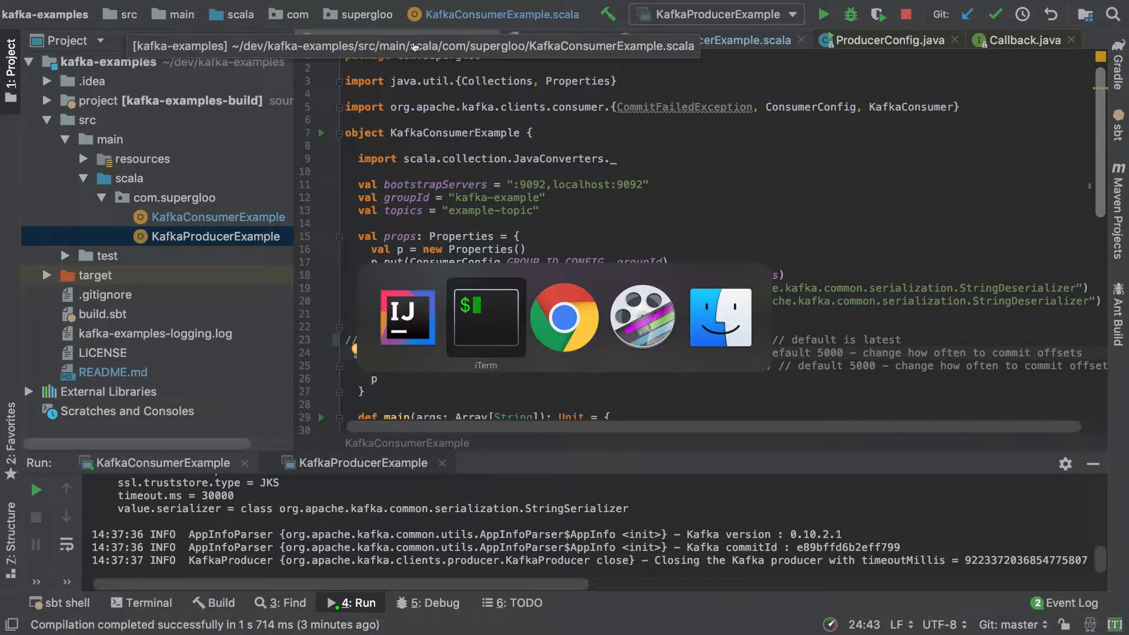
pyautogui.click(486, 317)
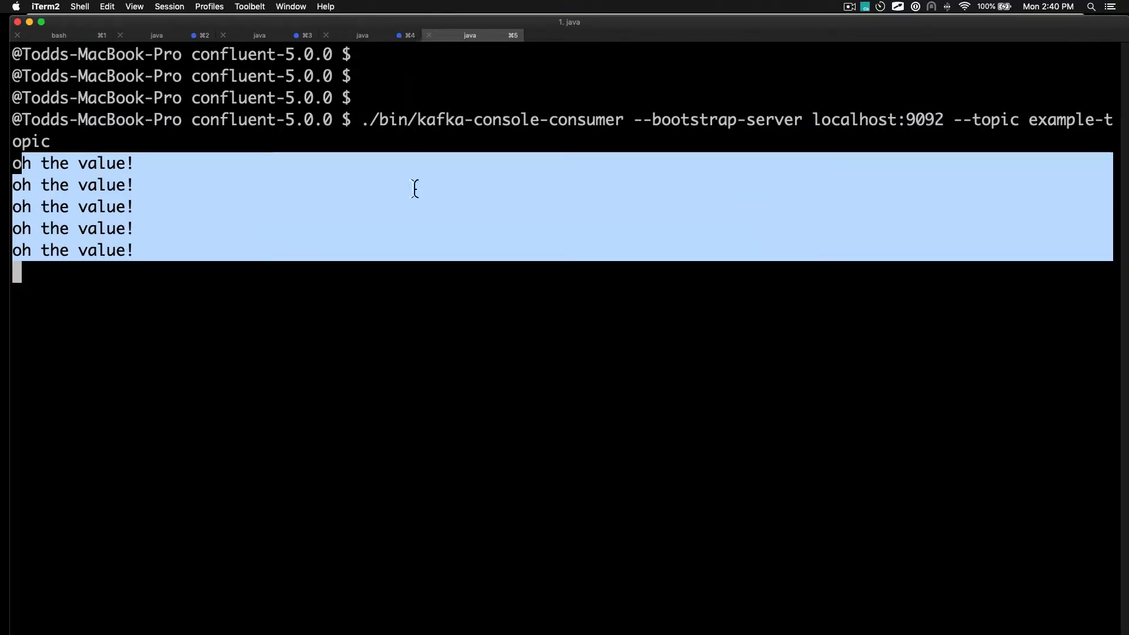
pyautogui.press('ctrl+c')
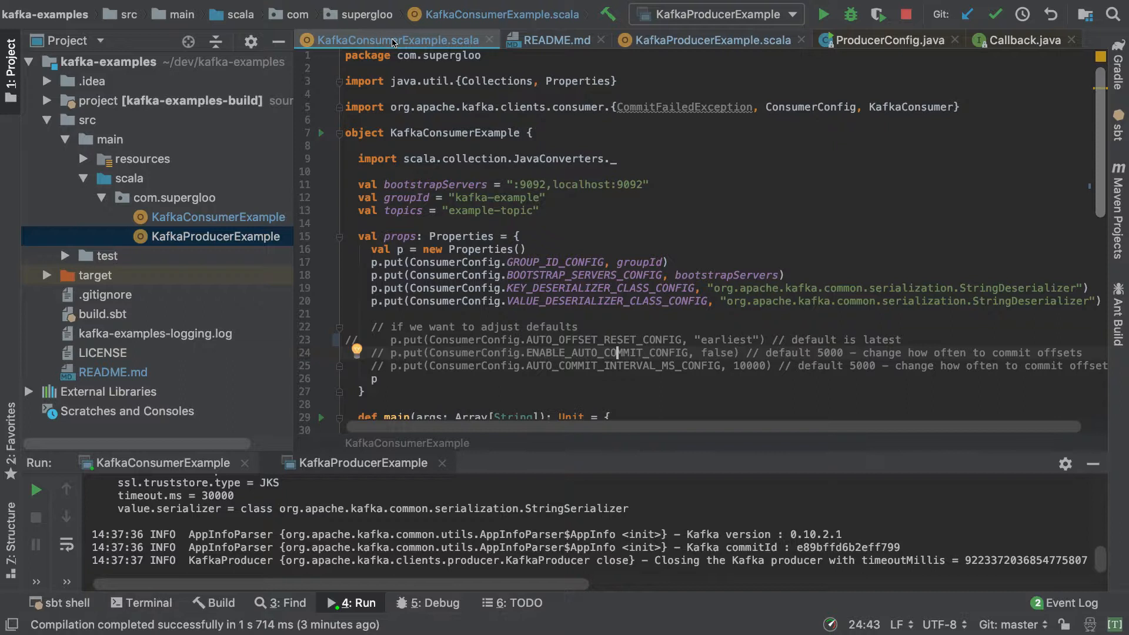
# Change the consumer group id to kafka-example-9329293 and run KafkaConsumerExample
pyautogui.click(537, 198)
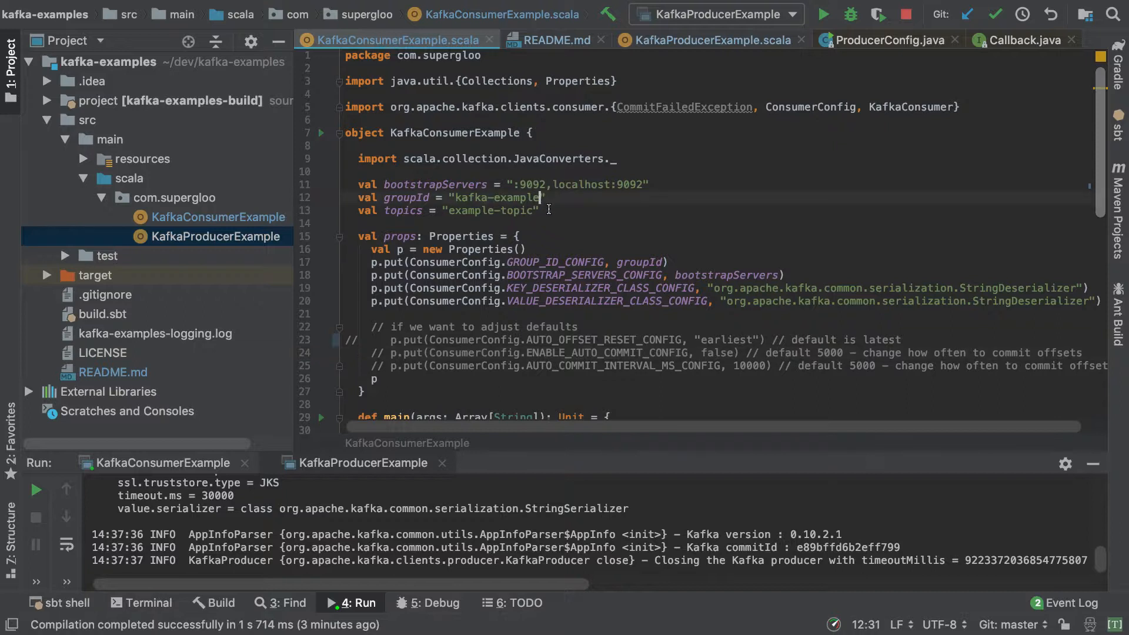
pyautogui.write('-9329293')
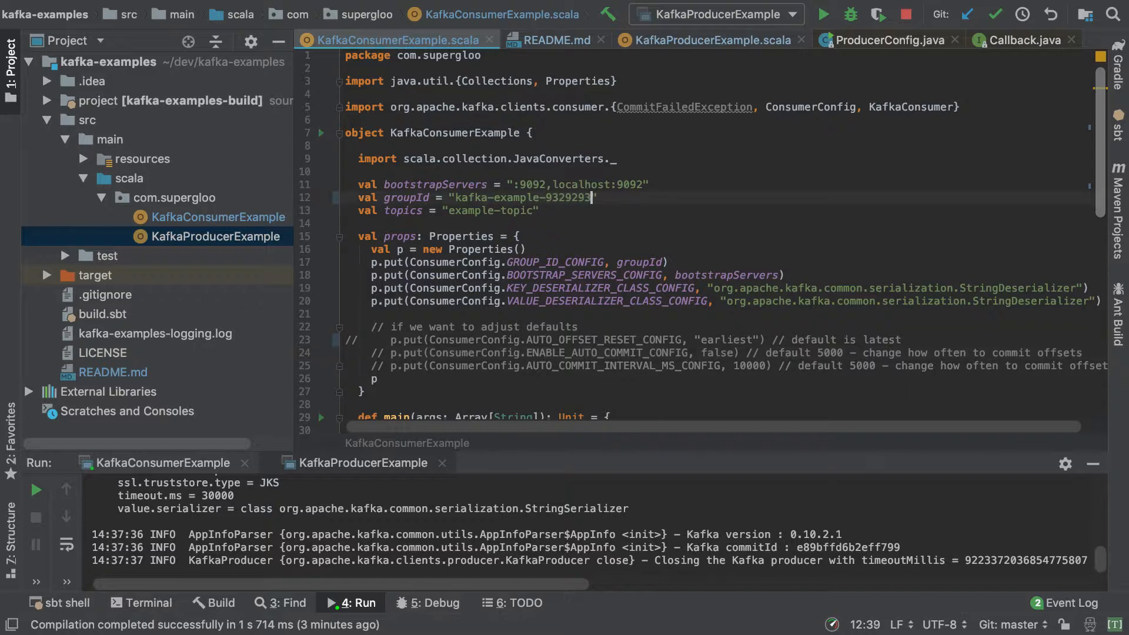
pyautogui.scroll(-3)
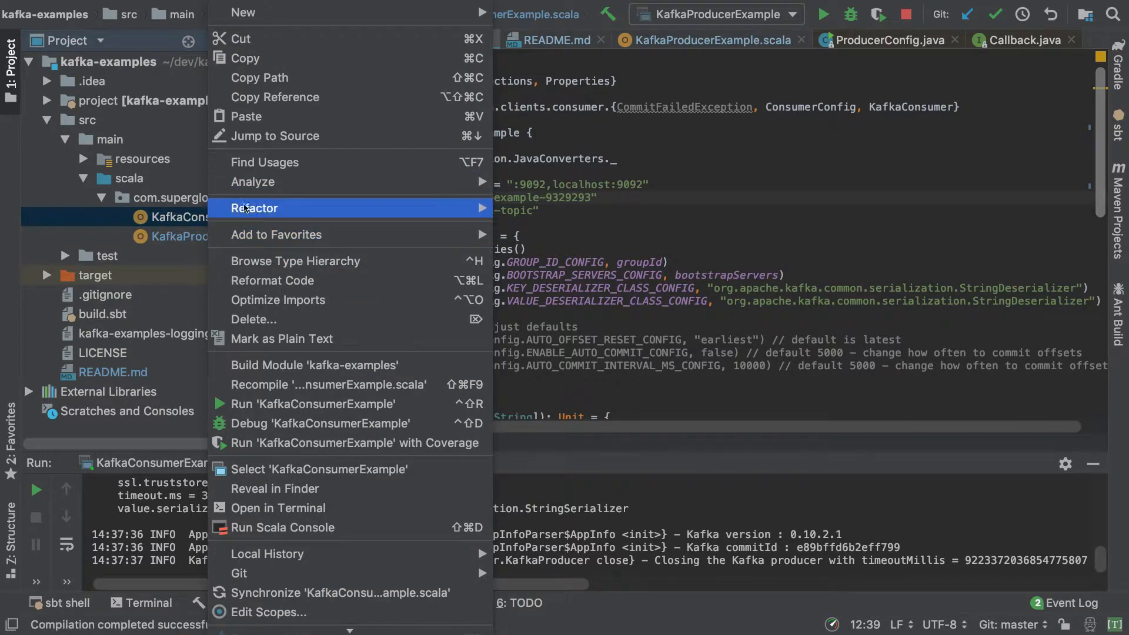
pyautogui.moveTo(313, 403)
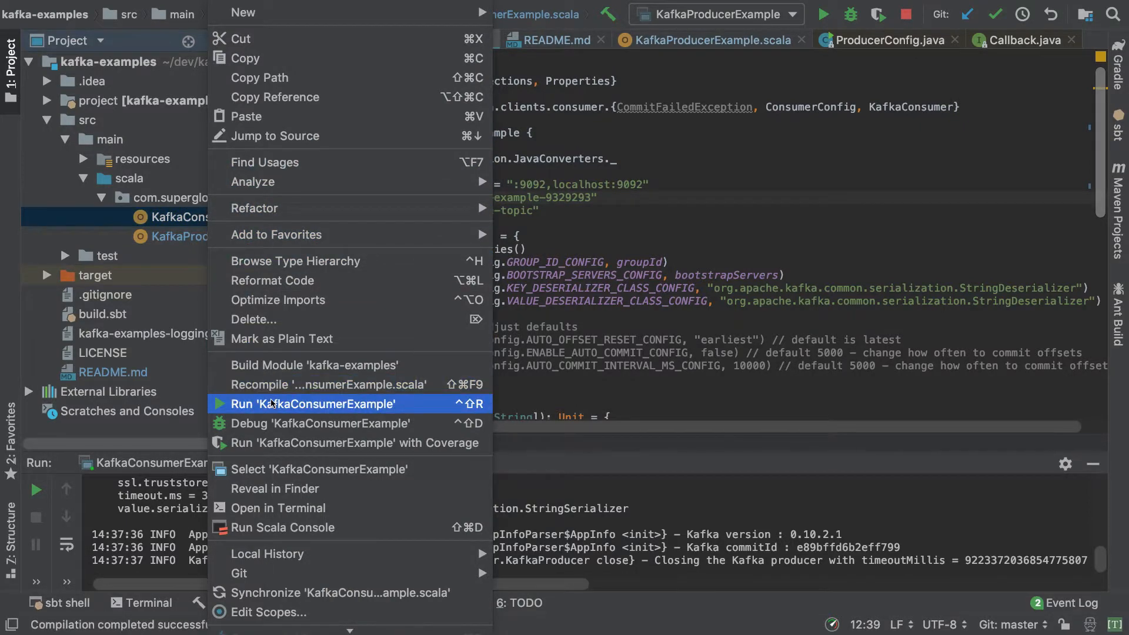
pyautogui.click(313, 403)
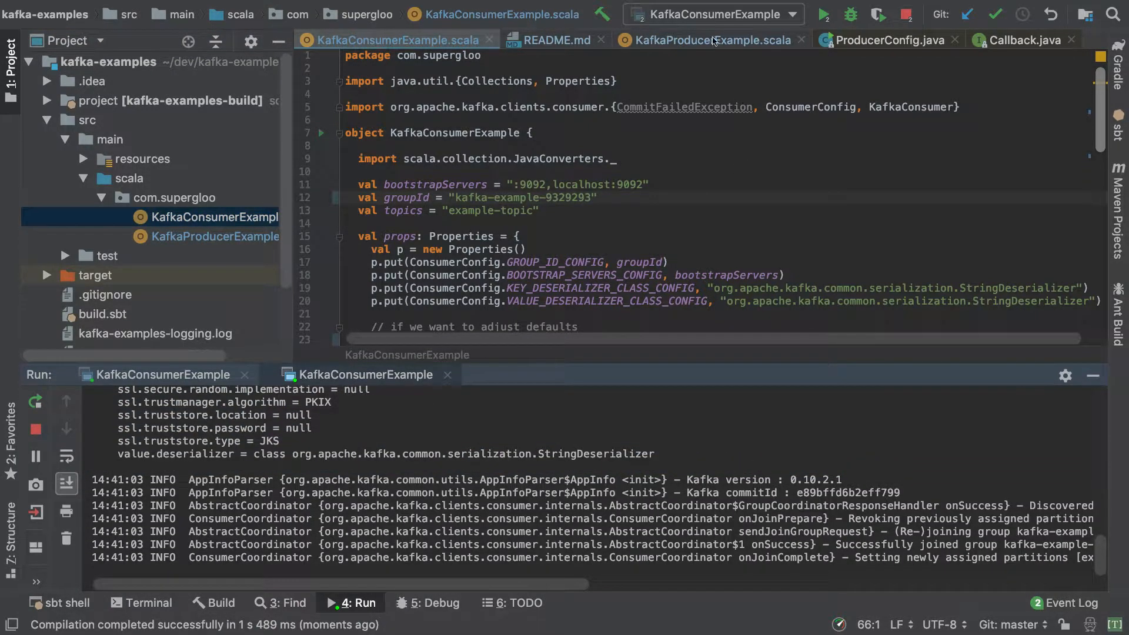
# Return to the producer code's send call and launch the consumer example in the debugger
pyautogui.click(709, 40)
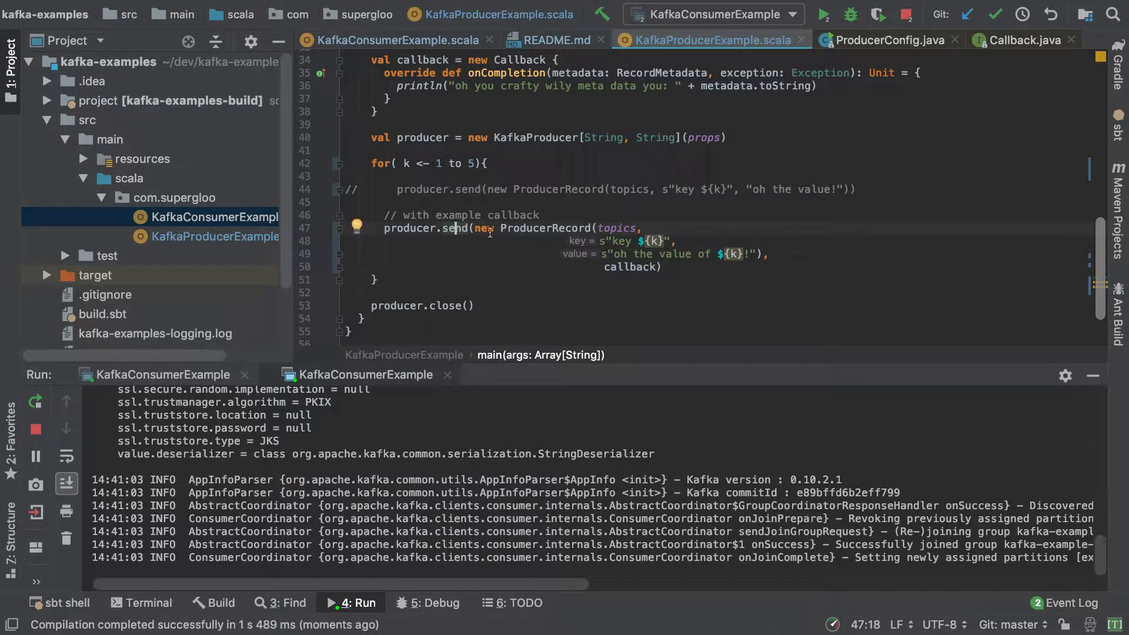
pyautogui.doubleClick(545, 228)
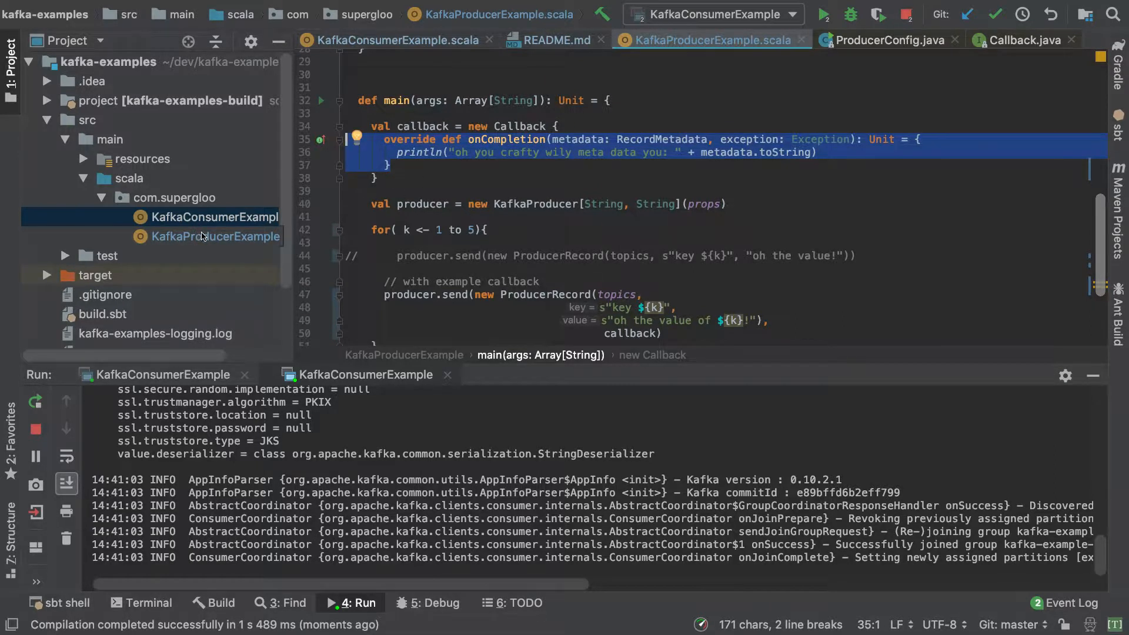
pyautogui.rightClick(209, 236)
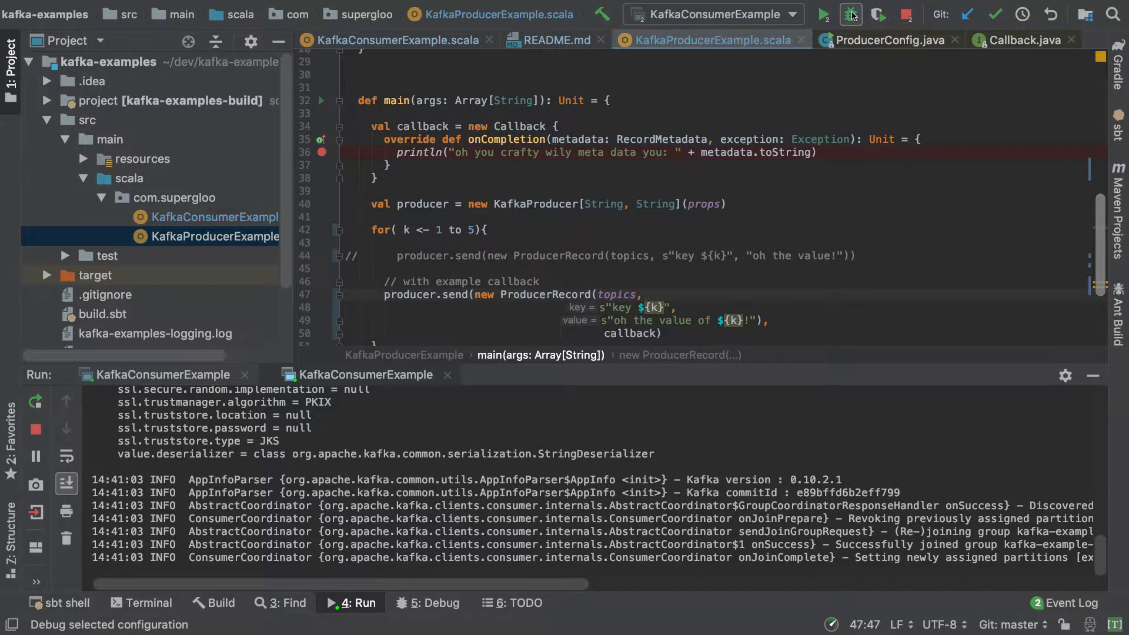
pyautogui.click(822, 14)
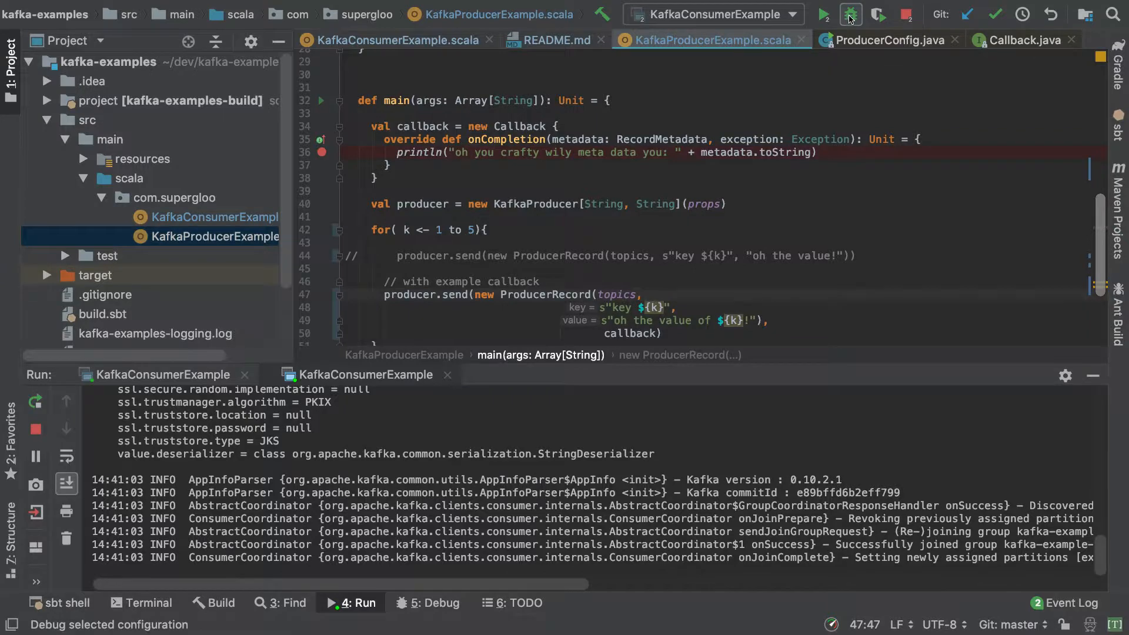
pyautogui.click(850, 15)
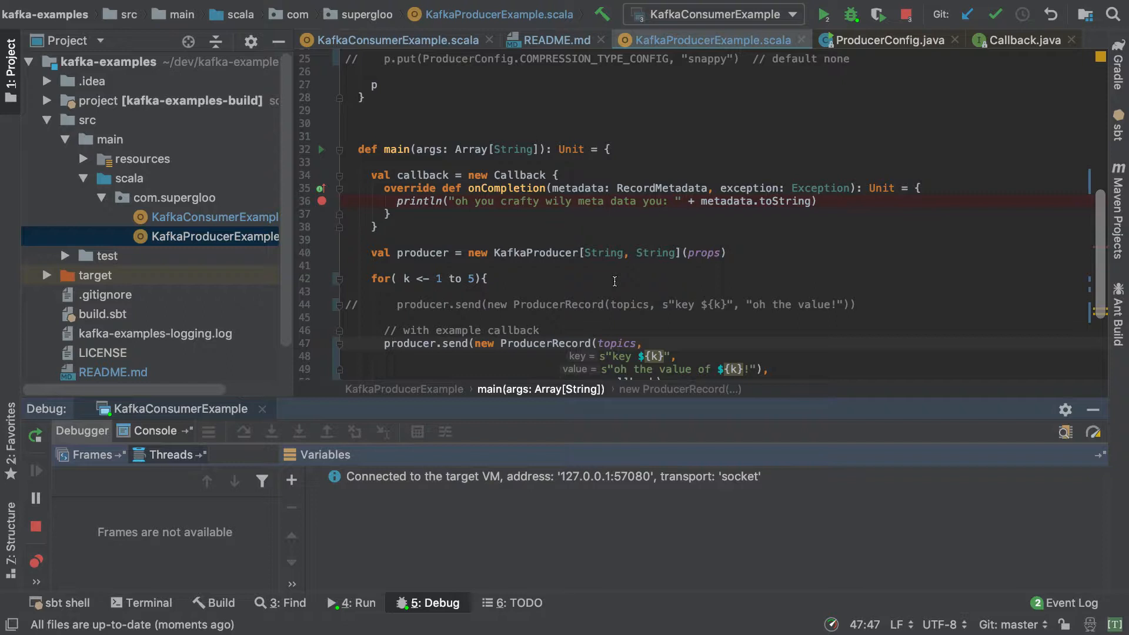
pyautogui.moveTo(794, 36)
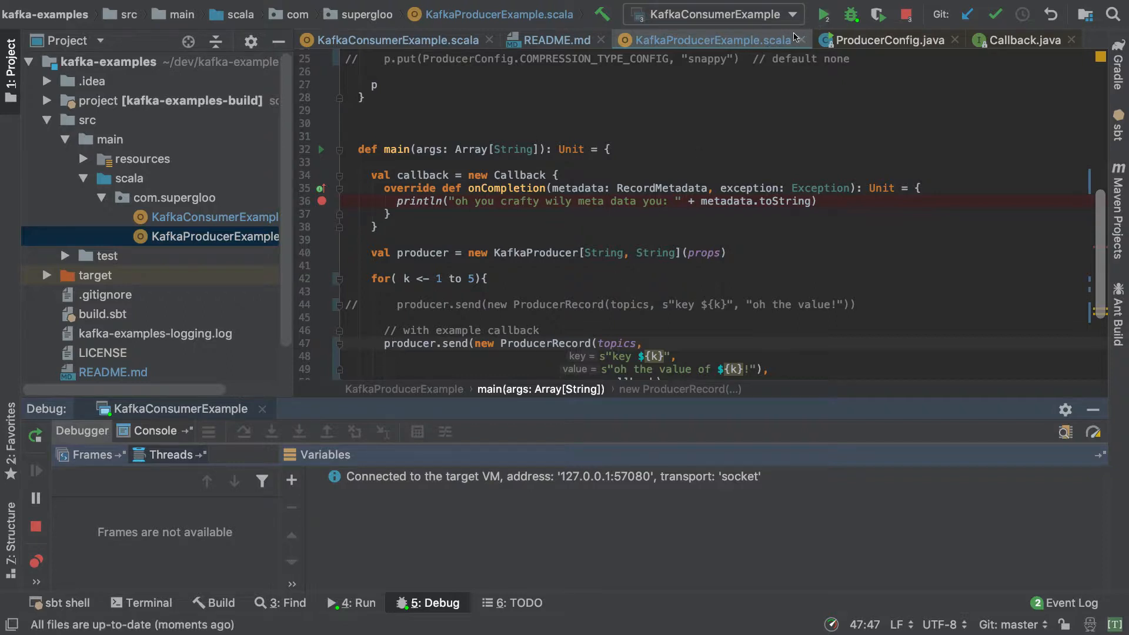
pyautogui.moveTo(211, 411)
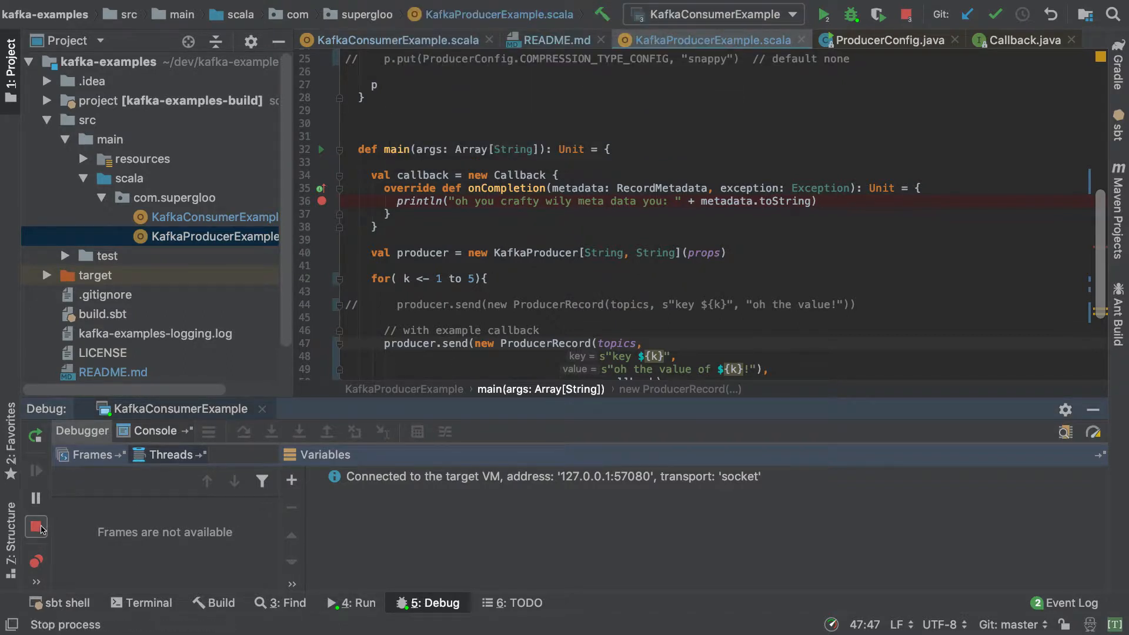
# Stop the extra consumer debug session and select KafkaProducerExample as the launch configuration
pyautogui.click(35, 527)
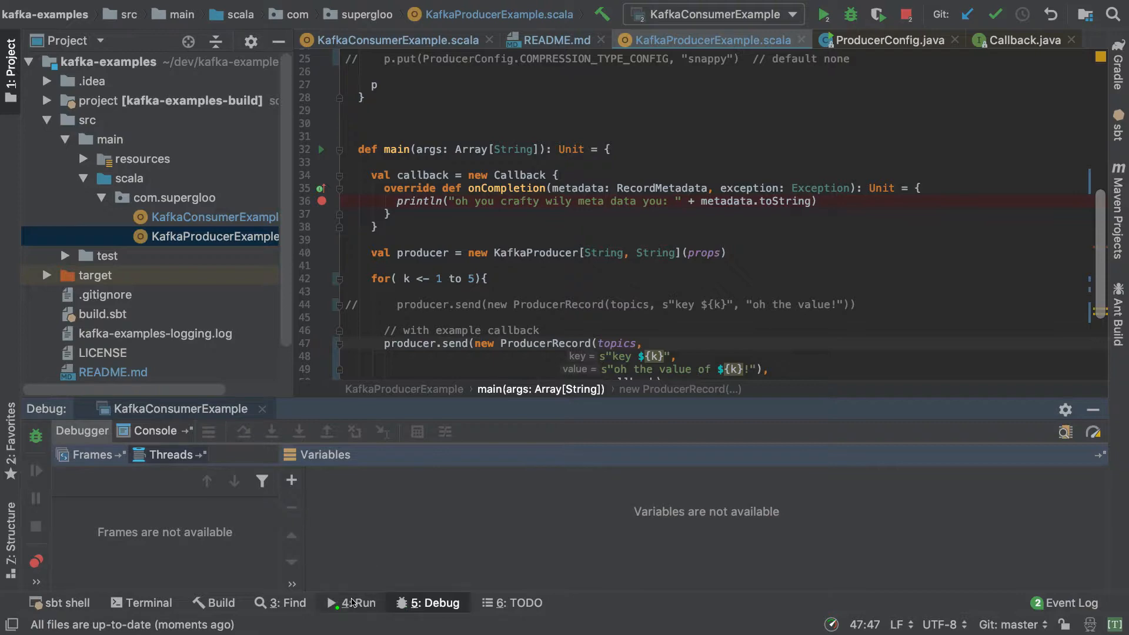
pyautogui.click(351, 603)
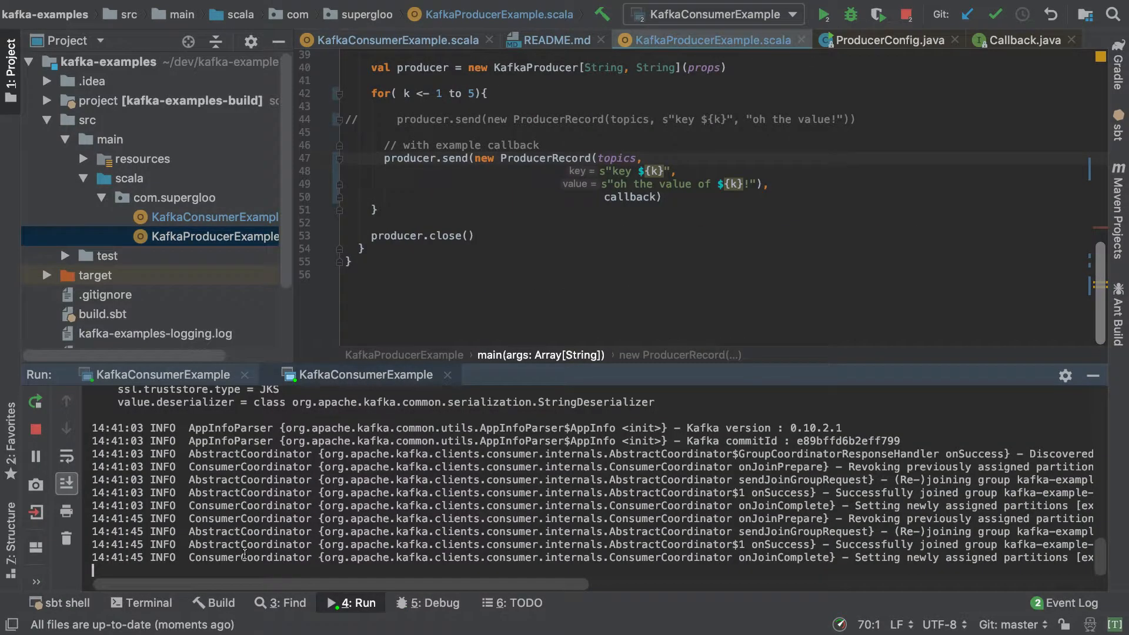
pyautogui.moveTo(469, 575)
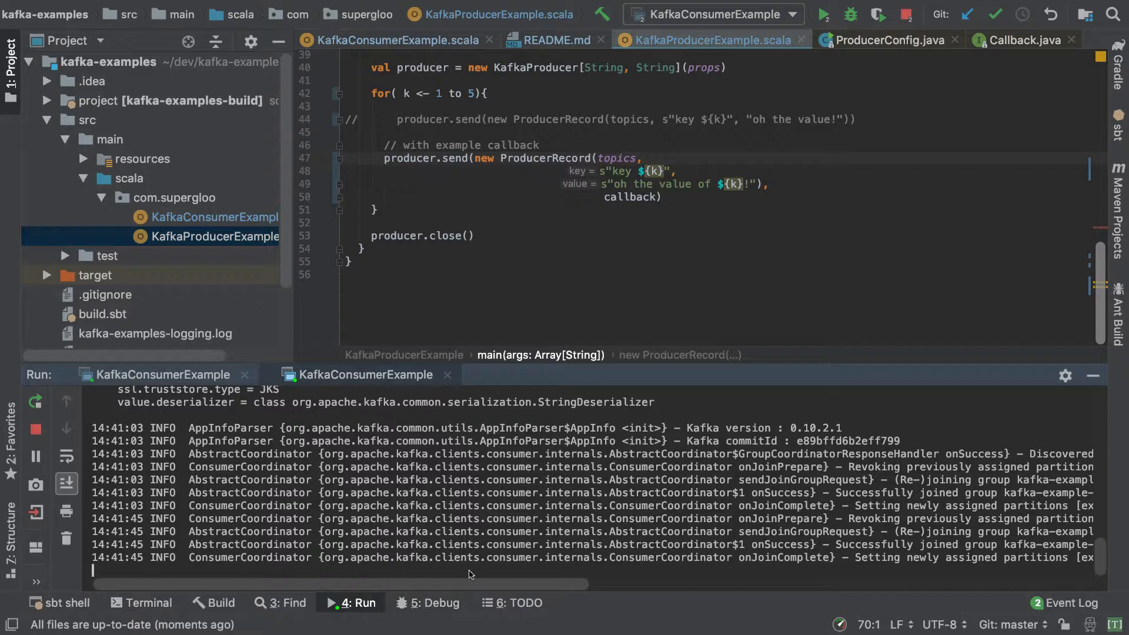
pyautogui.click(710, 14)
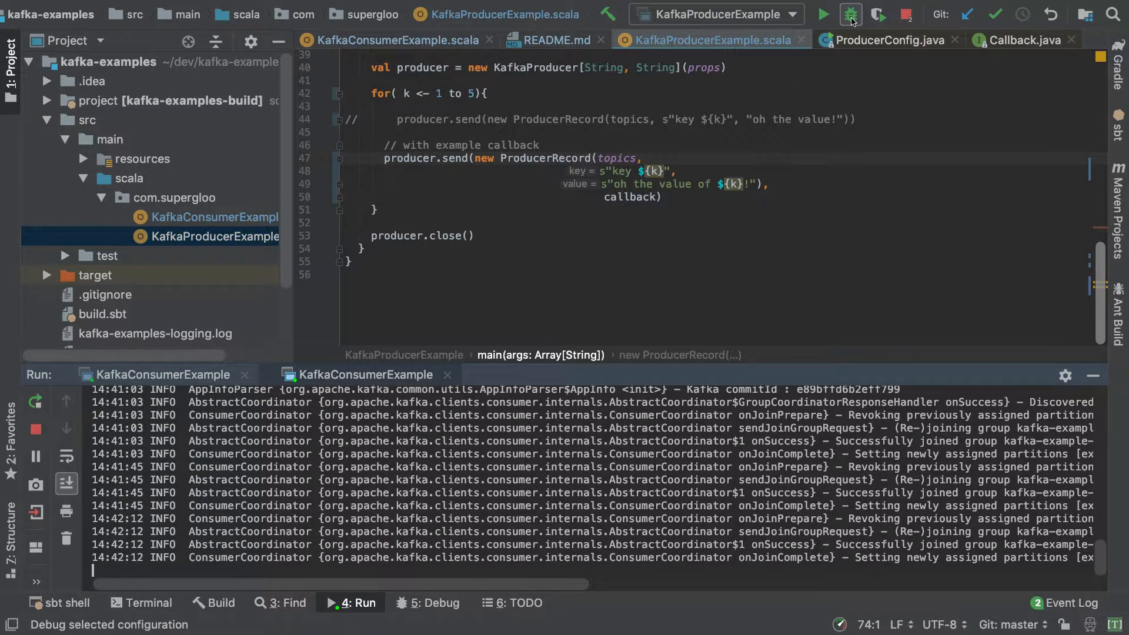
# Debug the producer, expand metadata and topicPartition (offset 125, partition 0, example-topic), then resume
pyautogui.click(849, 14)
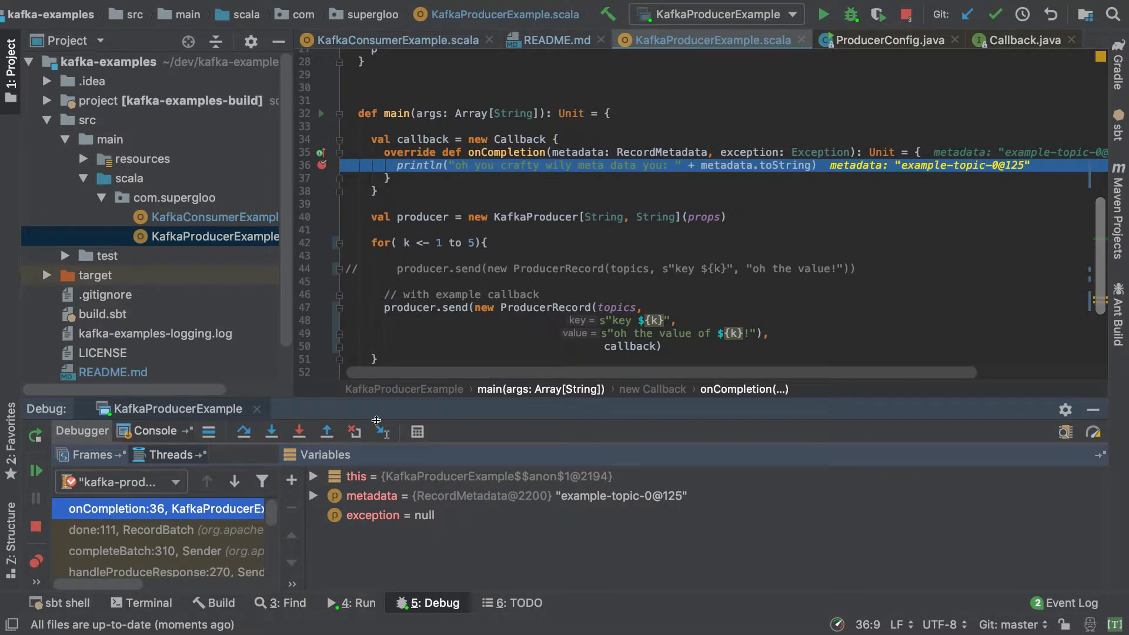
pyautogui.click(313, 495)
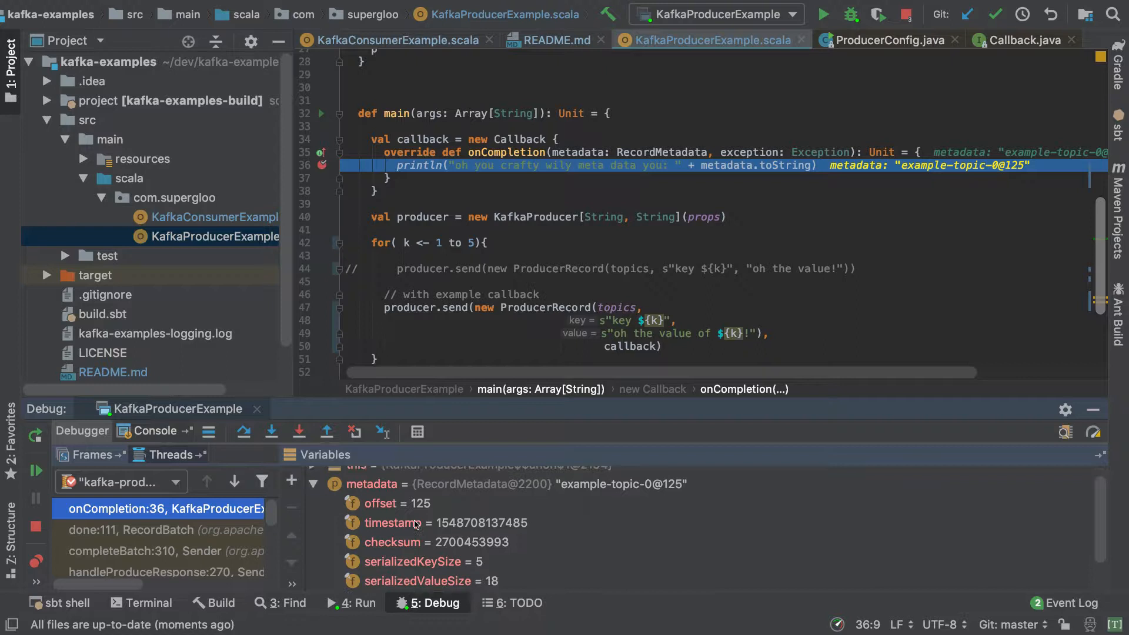
pyautogui.scroll(-3)
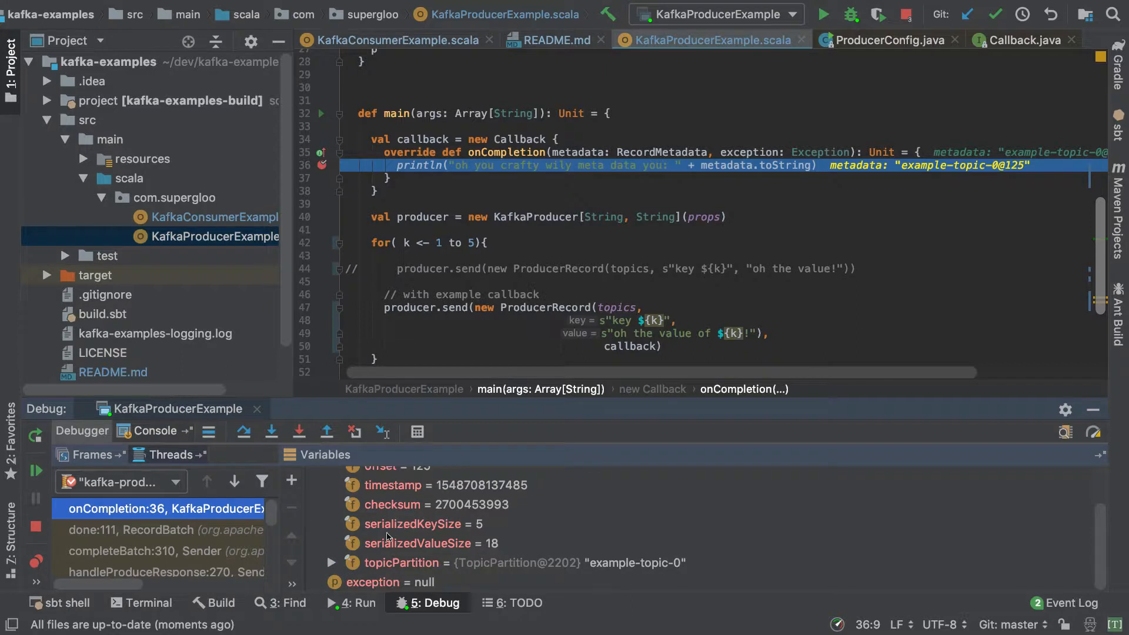
pyautogui.click(331, 562)
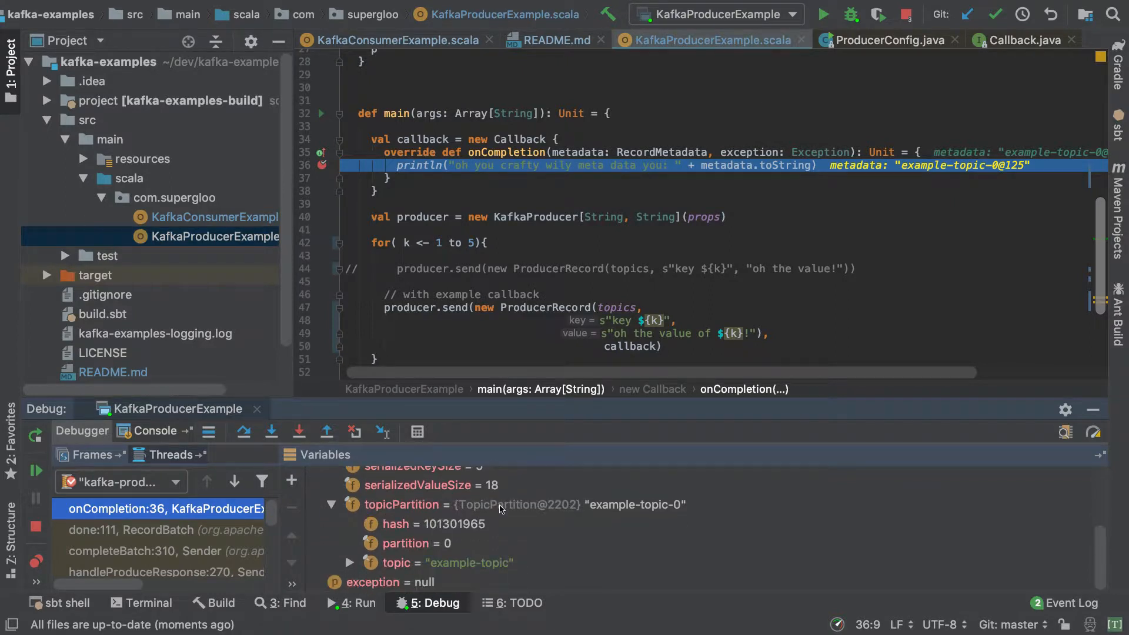
pyautogui.moveTo(455, 574)
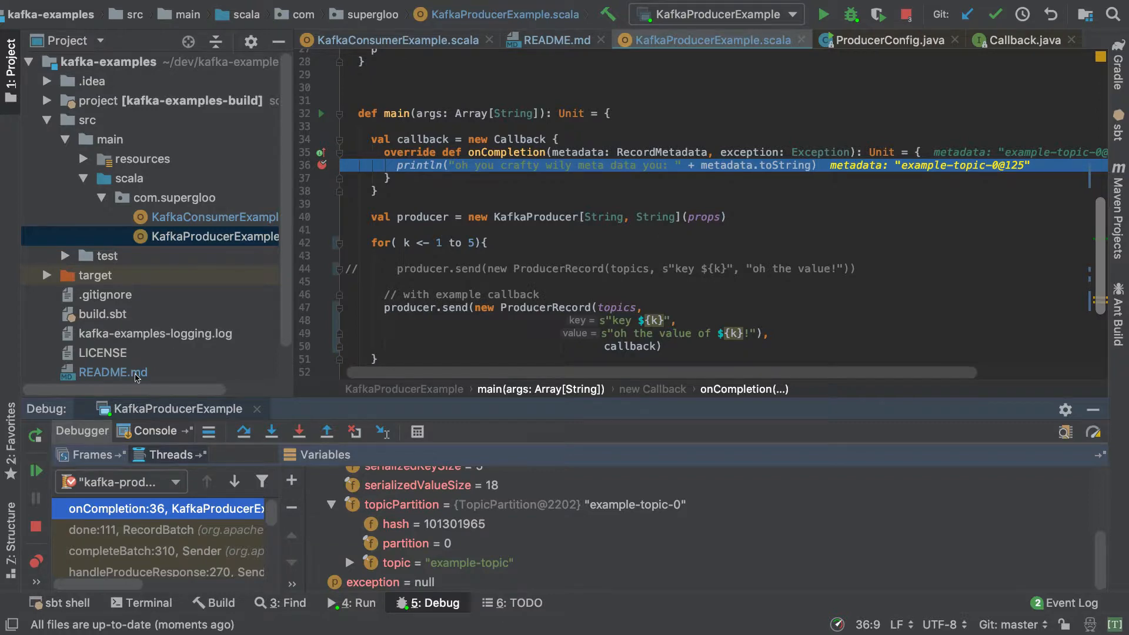
pyautogui.click(35, 473)
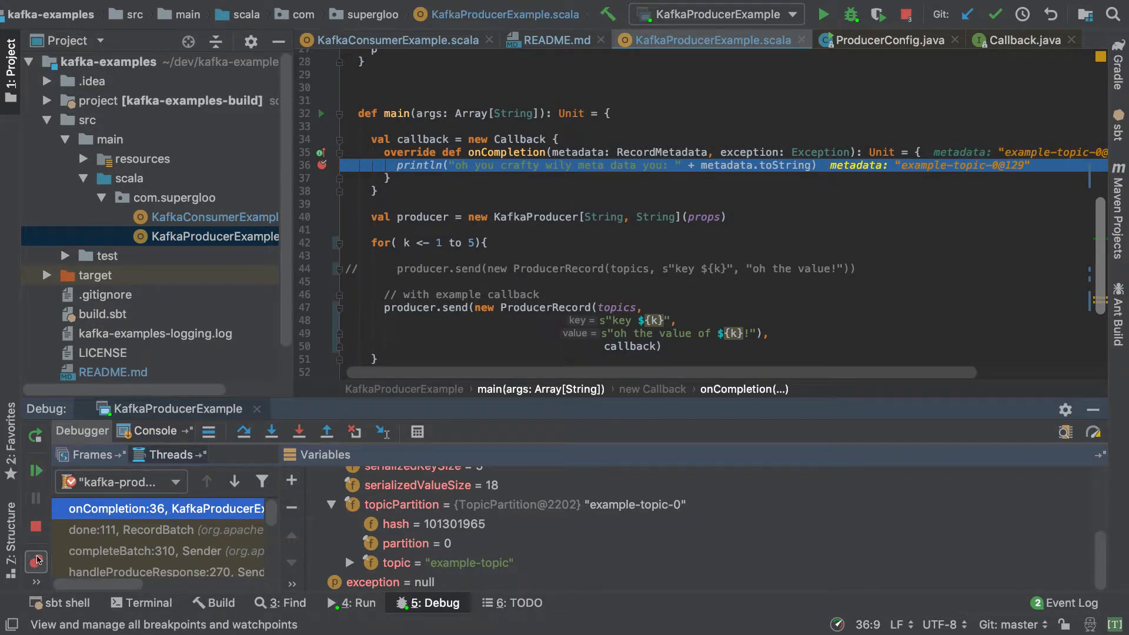
pyautogui.moveTo(37, 561)
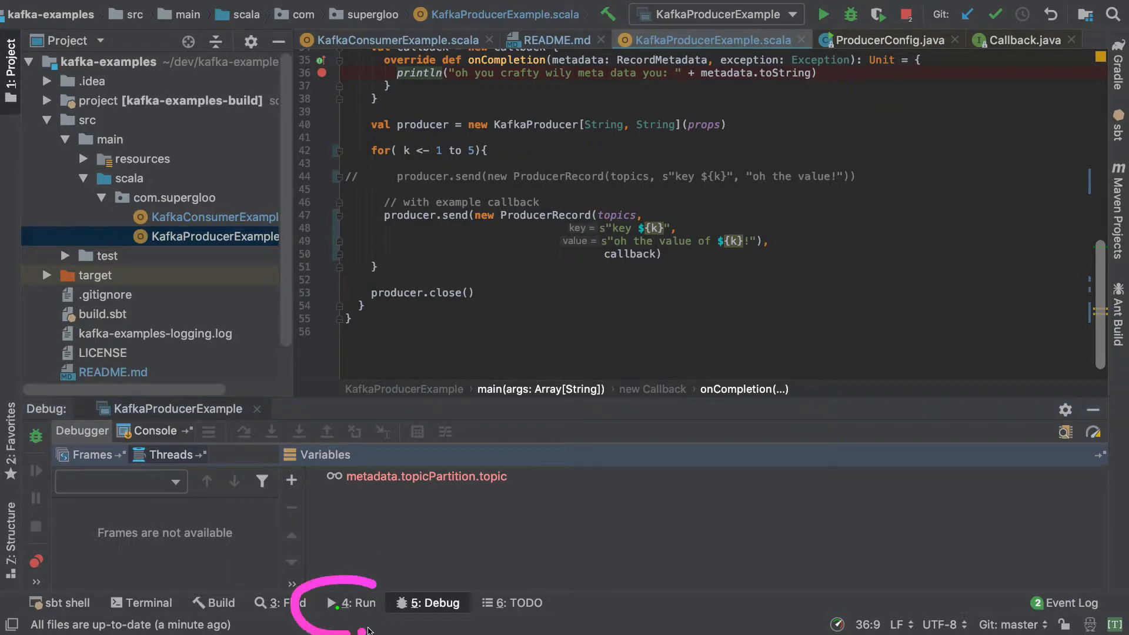
# Highlight the consumer's five received messages (keys 1–5, offsets 125–129) and review the producer callback output
pyautogui.click(357, 602)
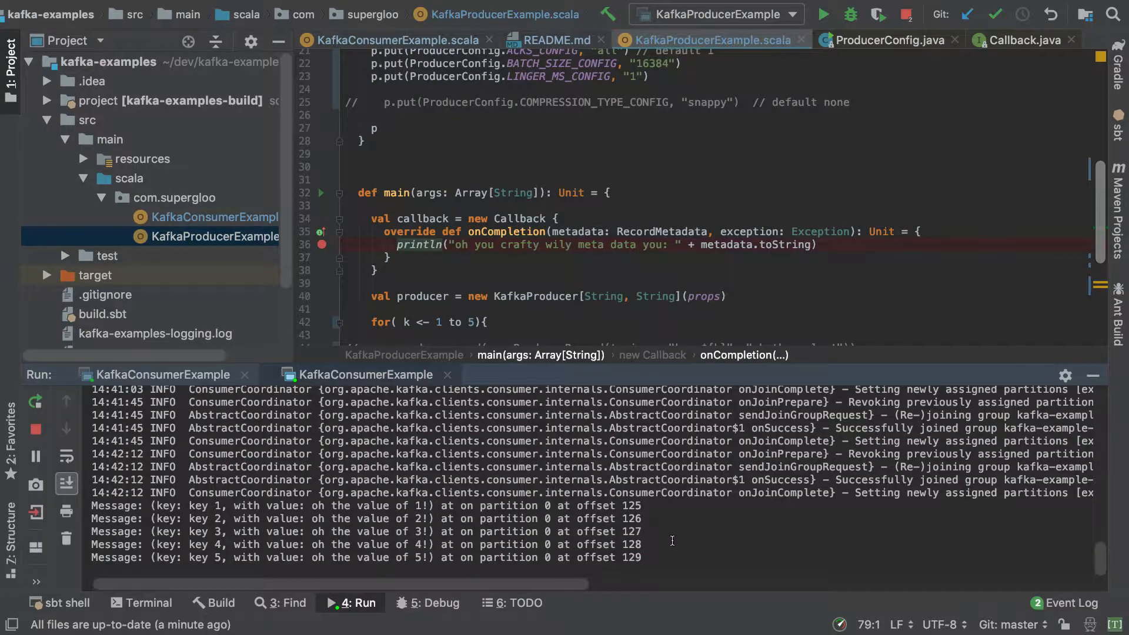
pyautogui.moveTo(92, 505); pyautogui.dragTo(641, 557)
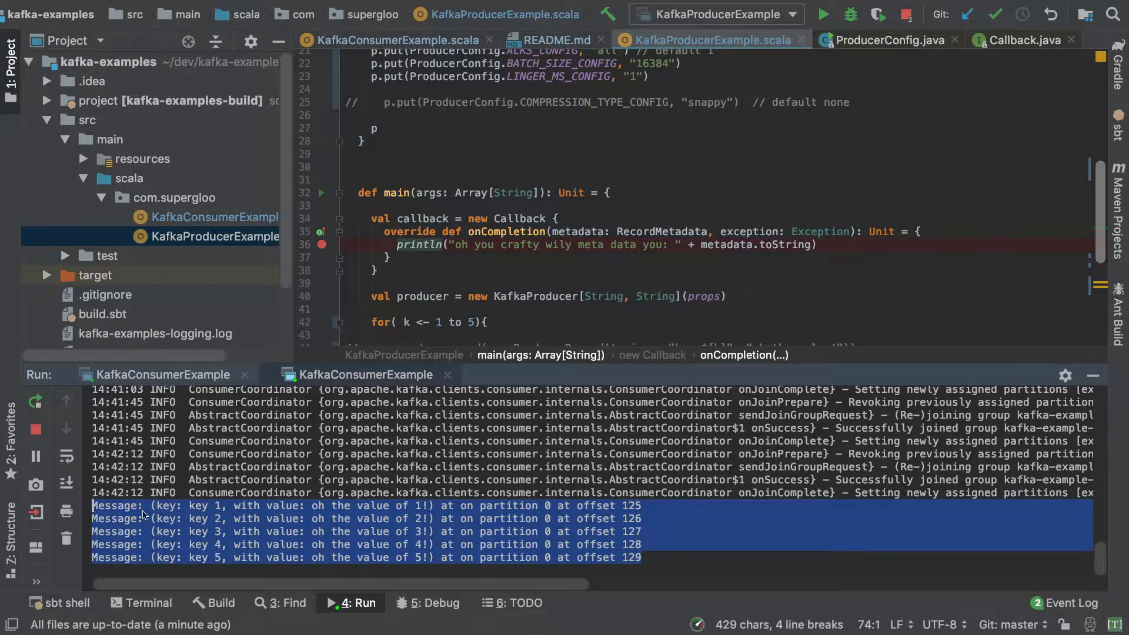
pyautogui.moveTo(226, 512)
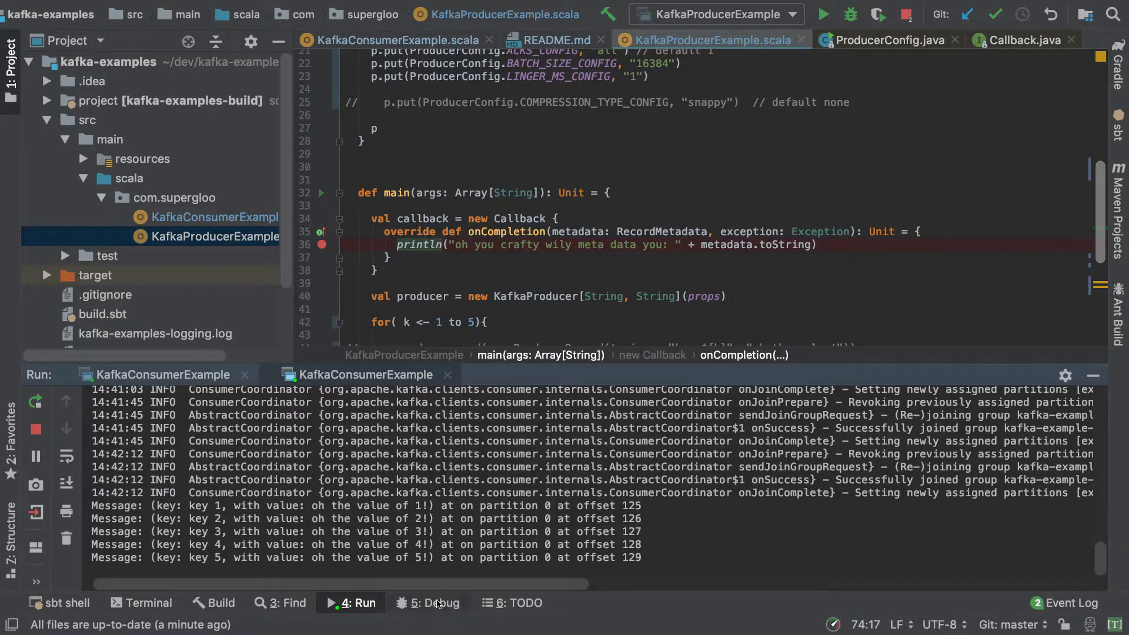
pyautogui.click(436, 602)
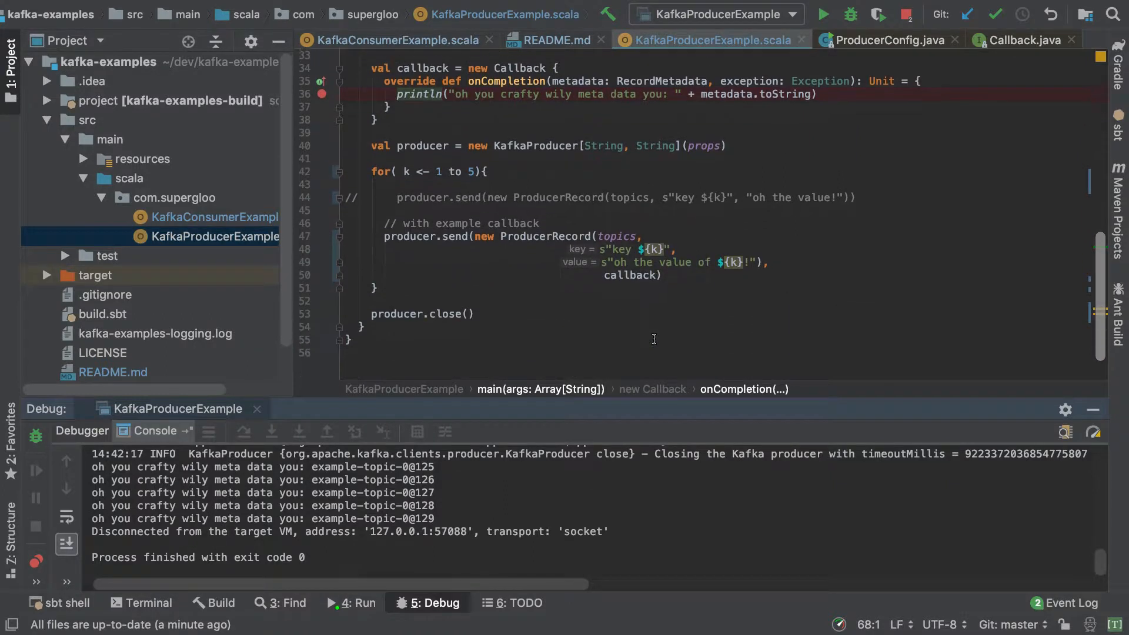
pyautogui.scroll(-3)
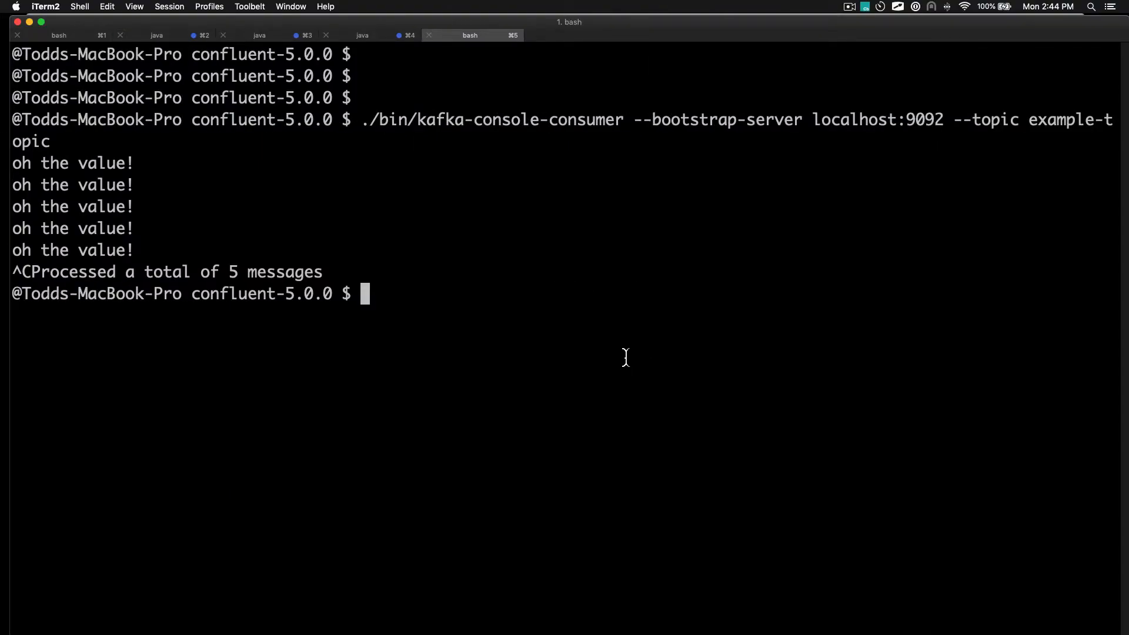
# Run kafka-console-consumer on example-topic from beginning with print.key=true and key.separator ::
pyautogui.write('clear')
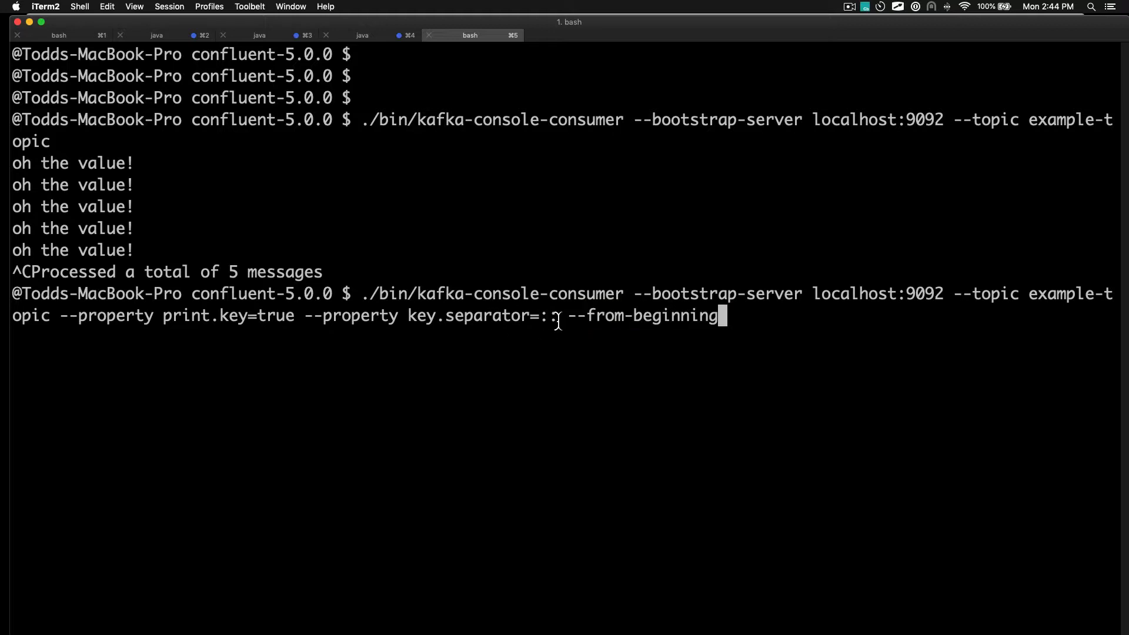
pyautogui.moveTo(185, 316); pyautogui.dragTo(557, 315)
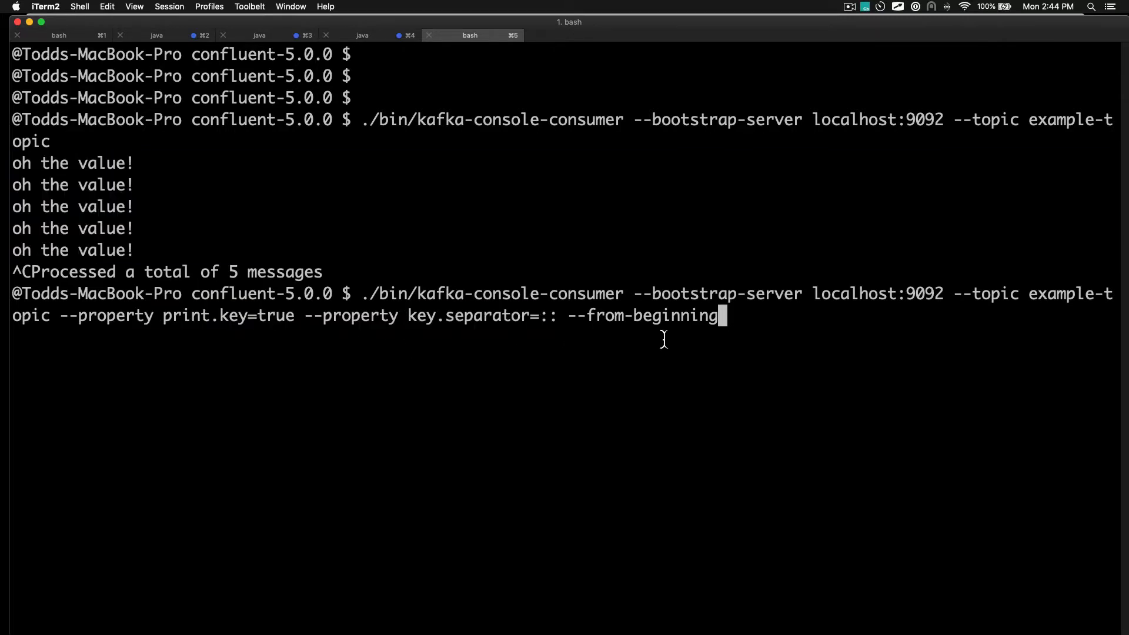
pyautogui.press('enter')
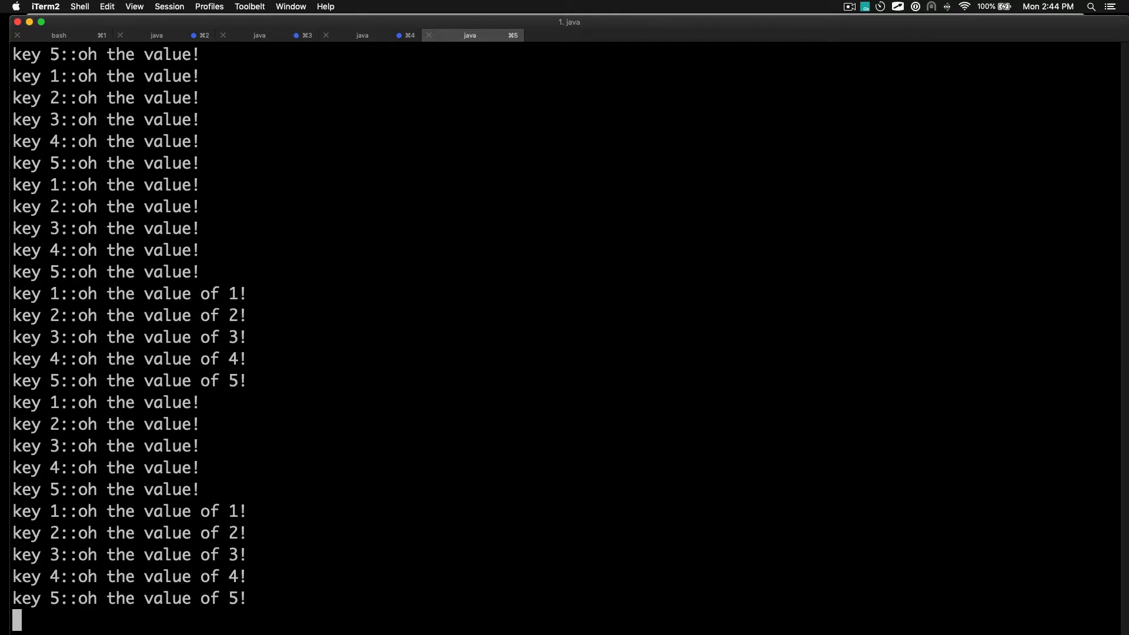